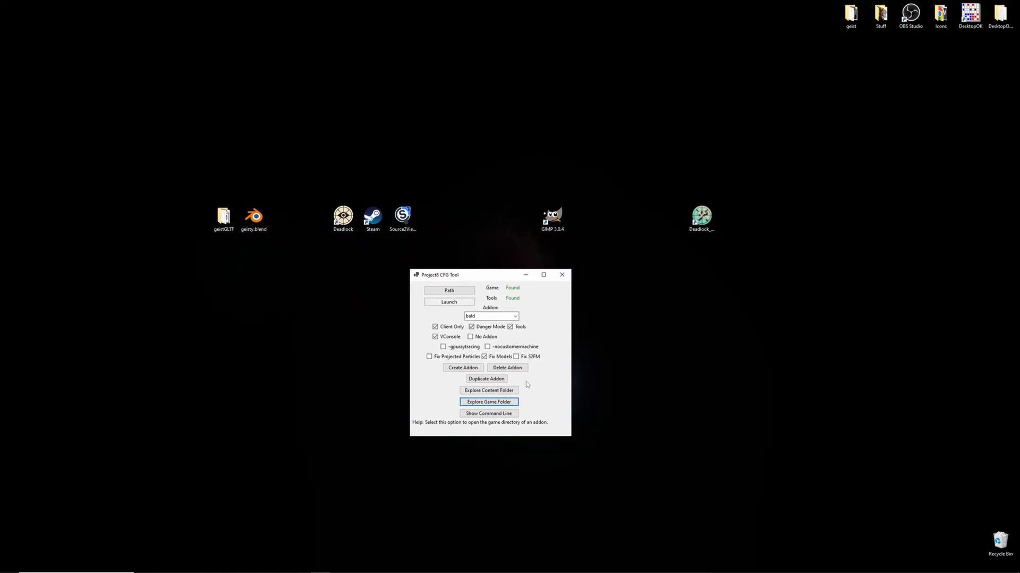
mouse_move(463, 368)
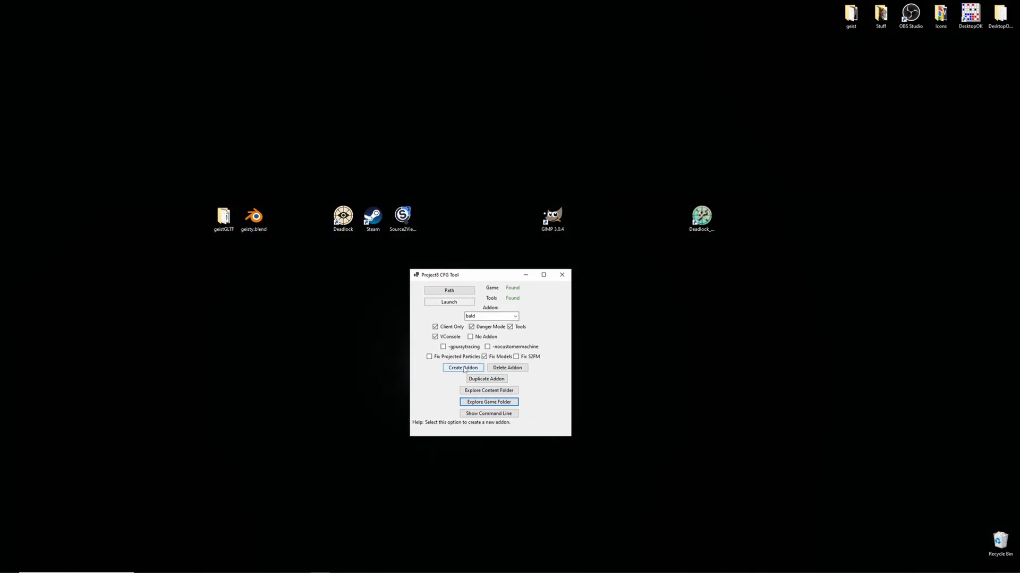
Create the addon 'purplegeist', dismiss the confirmation, and select it in the Addon dropdown
click(463, 367)
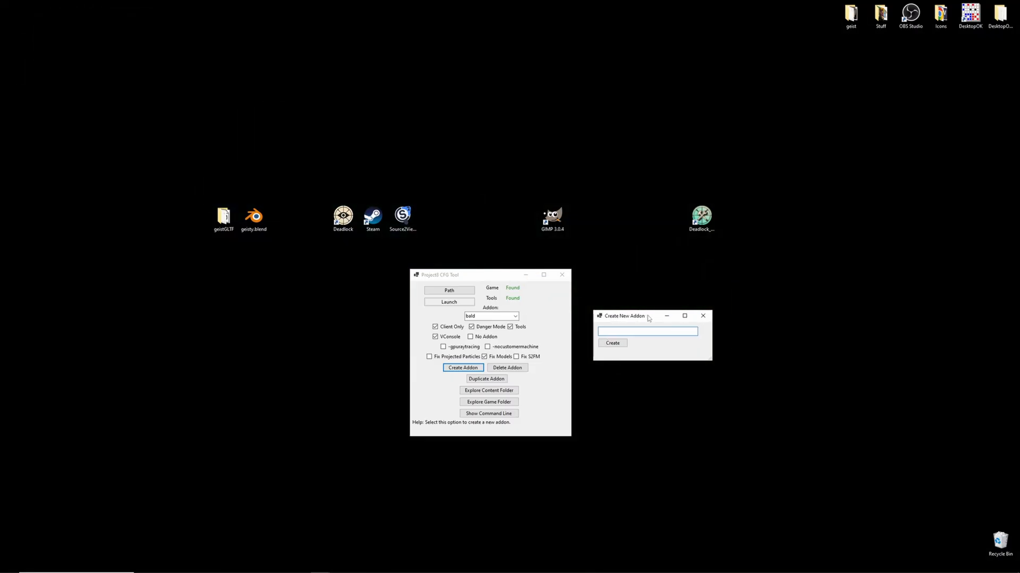
text(purplegeistg)
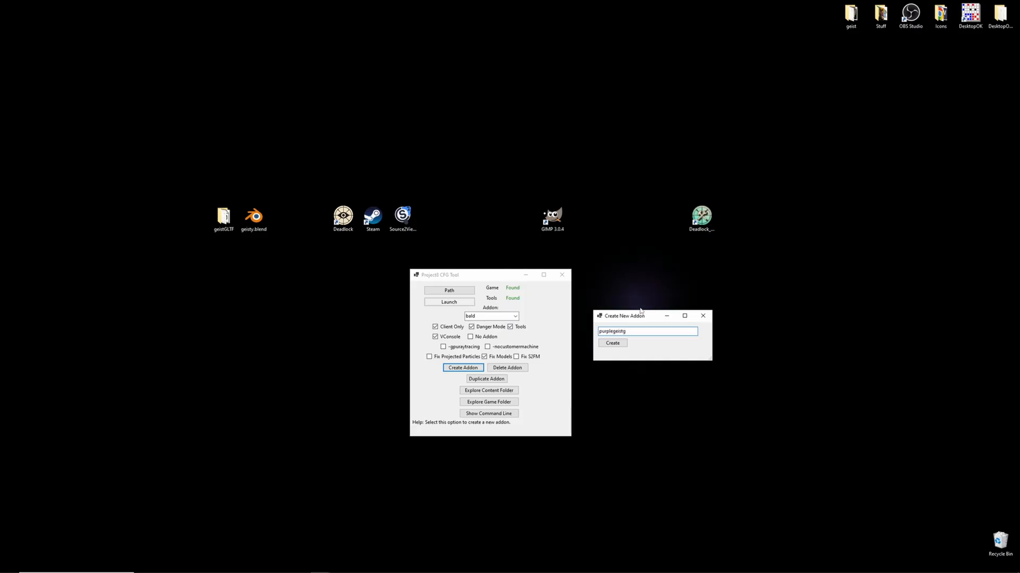
click(612, 343)
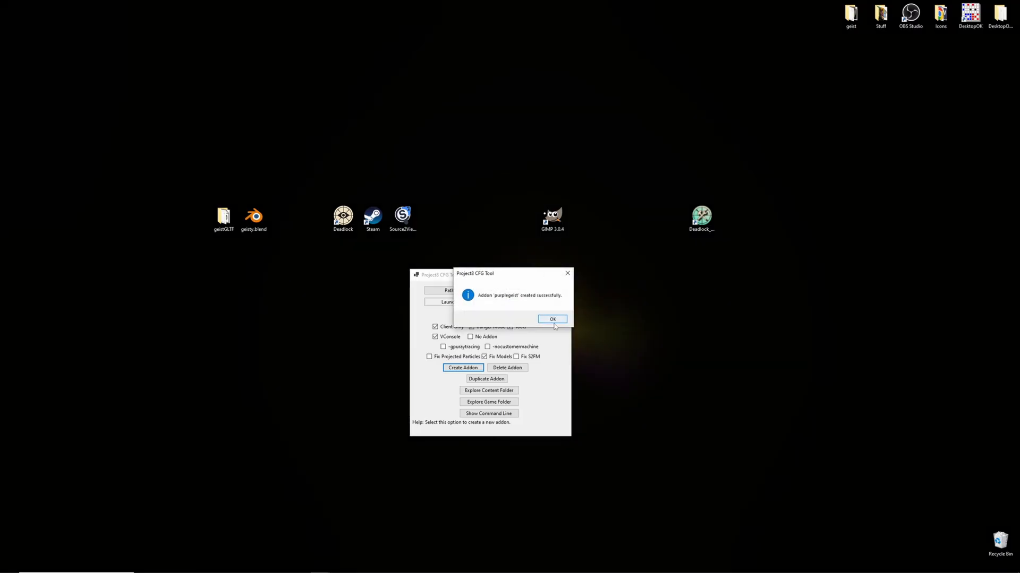
click(553, 319)
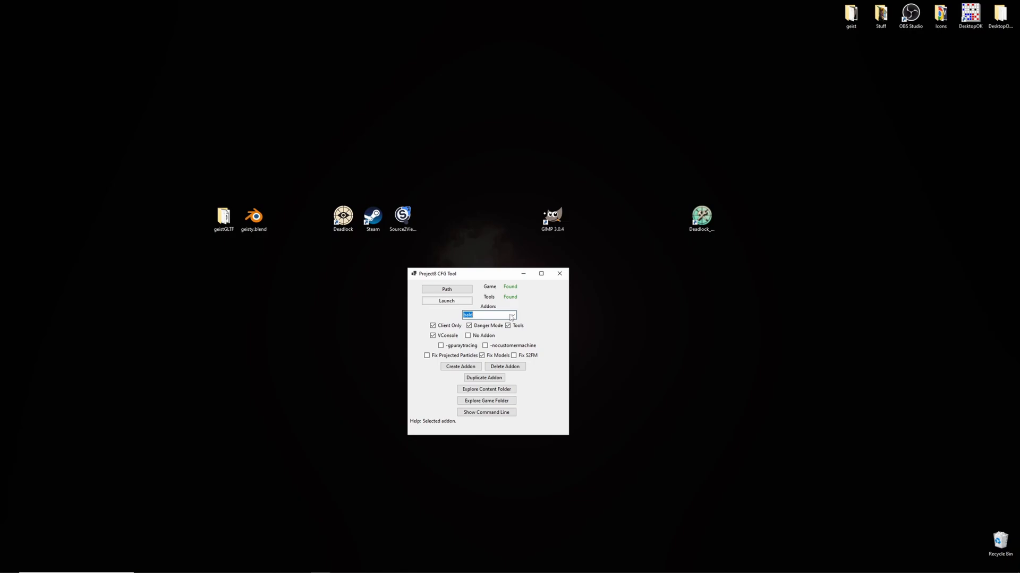
click(511, 315)
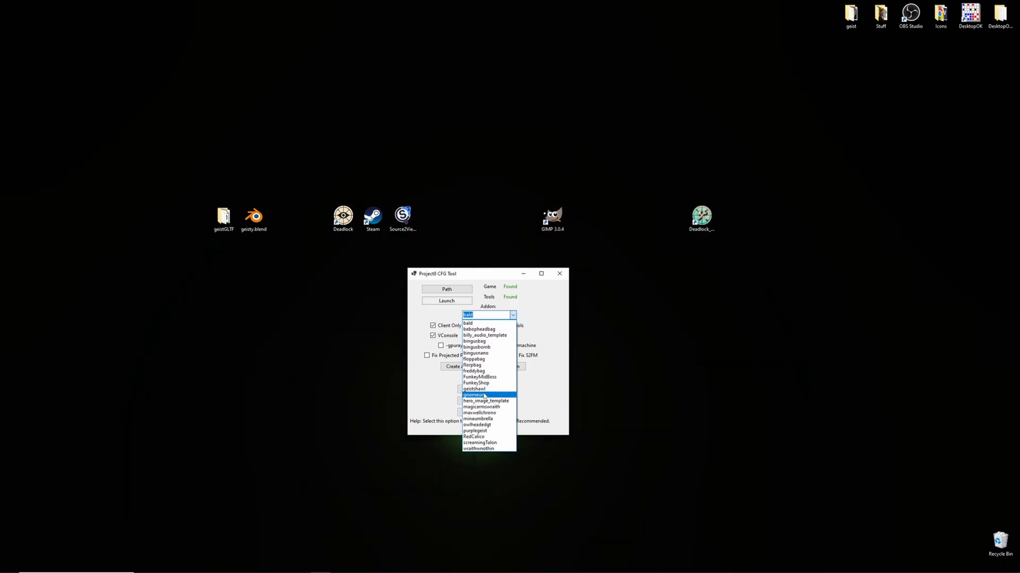
click(475, 430)
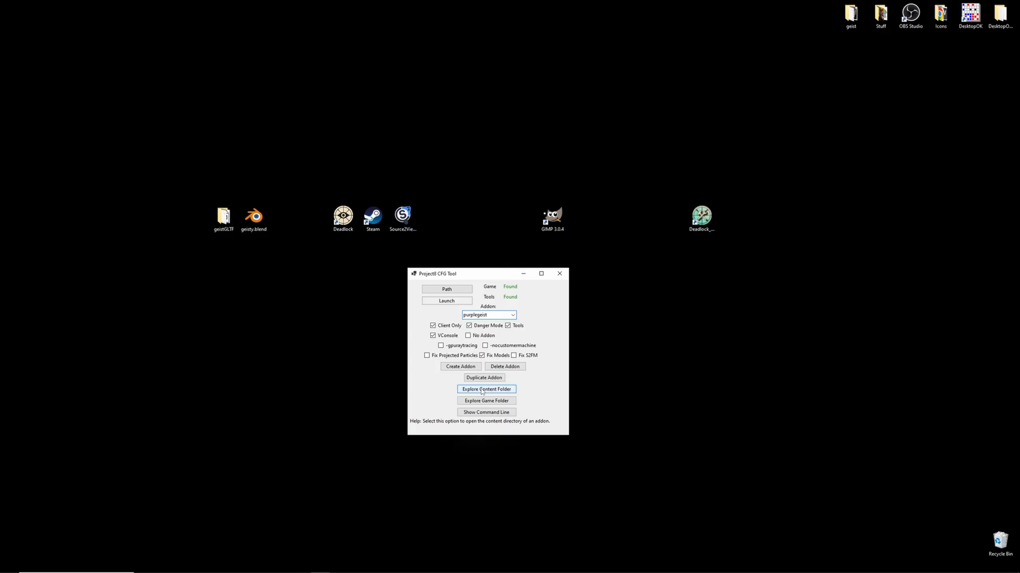
Open the empty purplegeist content folder and load game/citadel/pak01_dir.vpk in Source 2 Viewer
click(486, 390)
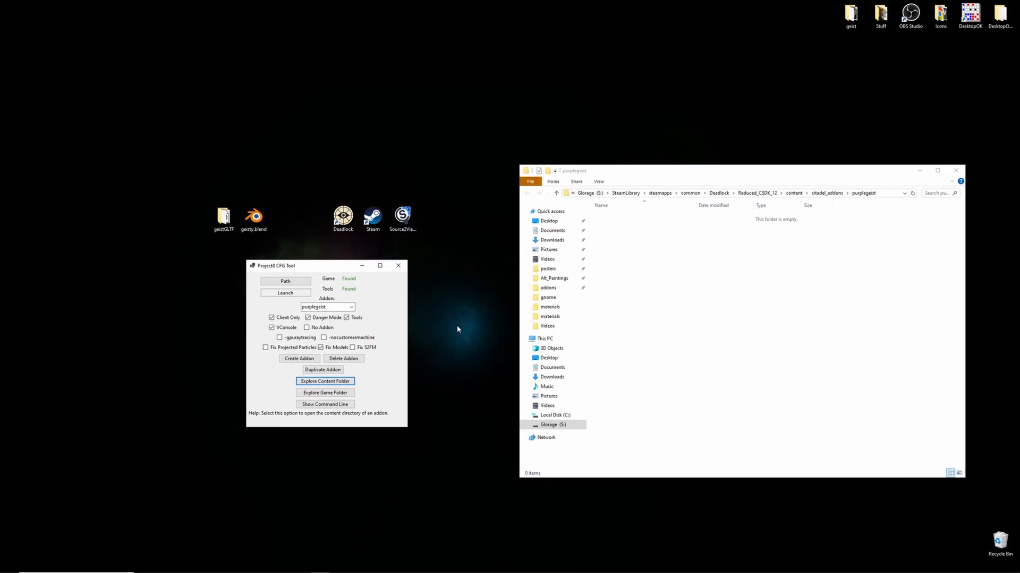
click(402, 215)
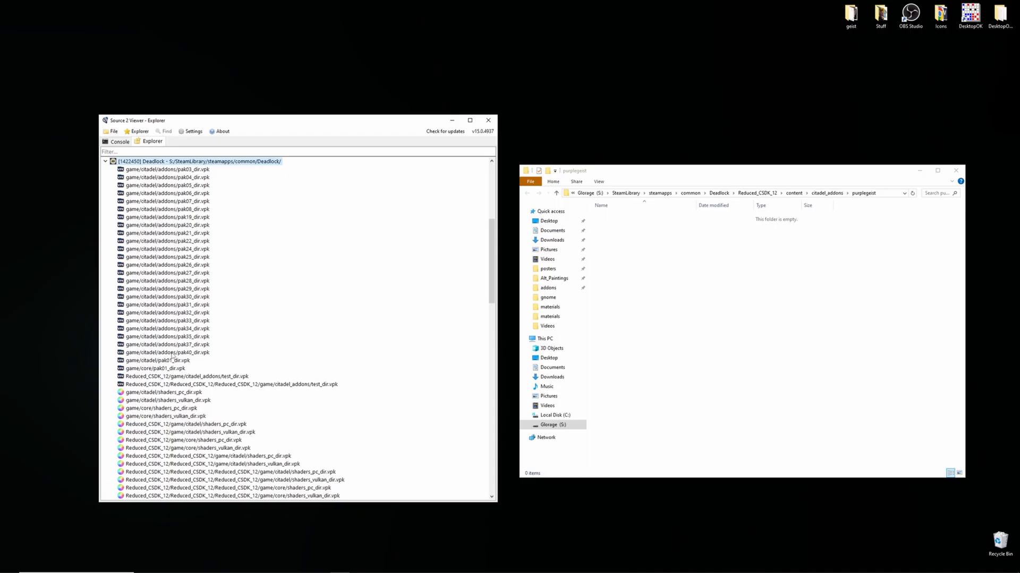
click(151, 360)
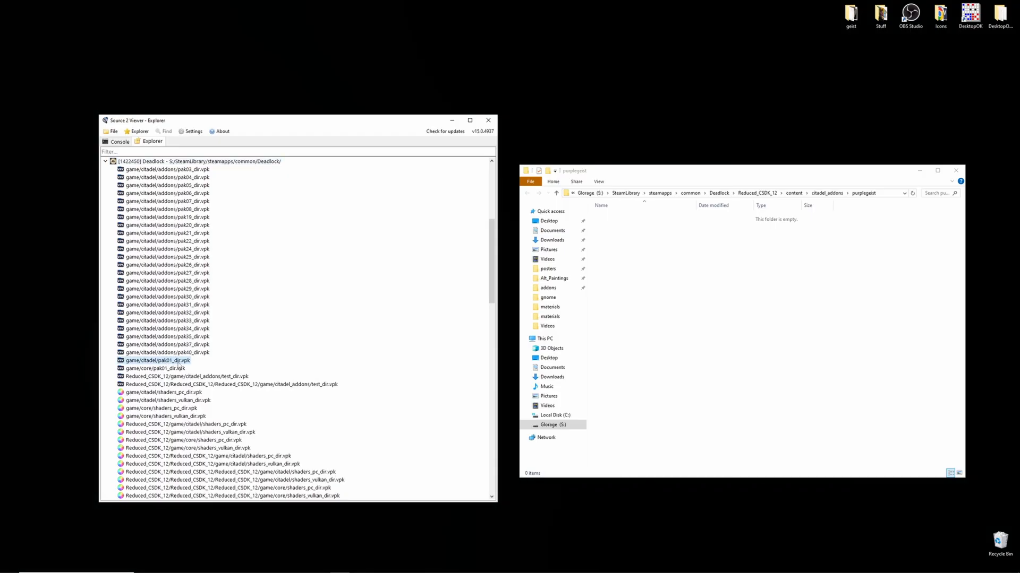
Browse pak01_dir.vpk to models > heroes_wip > geist > materials and select geist_clothes_color_png_7a91a619.vtex_c
double_click(154, 360)
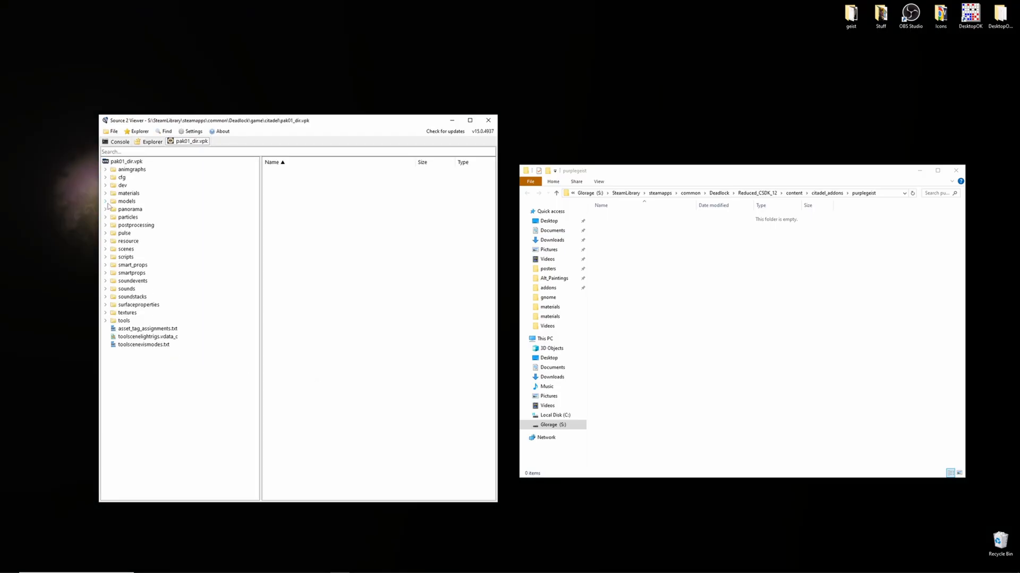
click(105, 201)
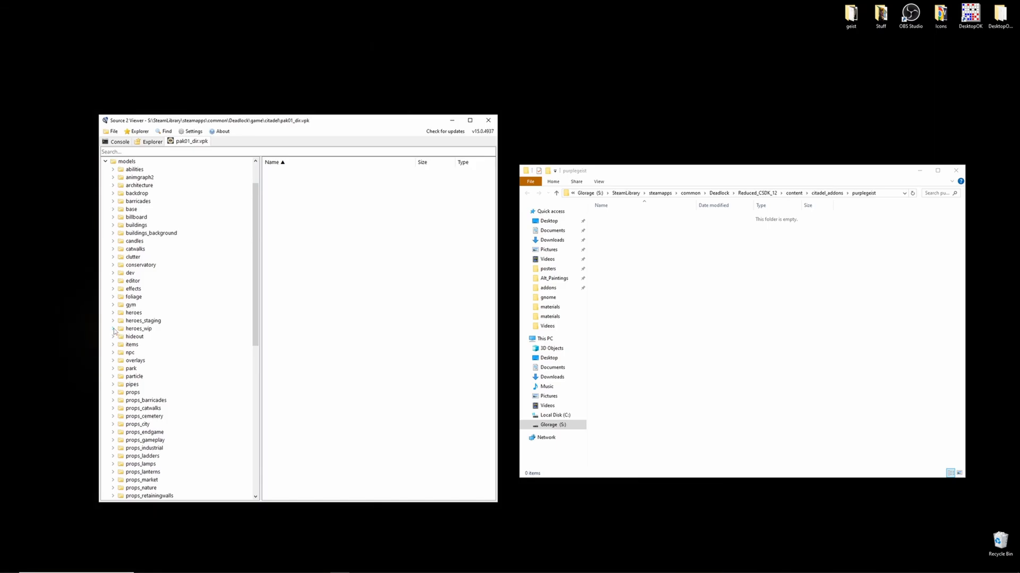
click(113, 329)
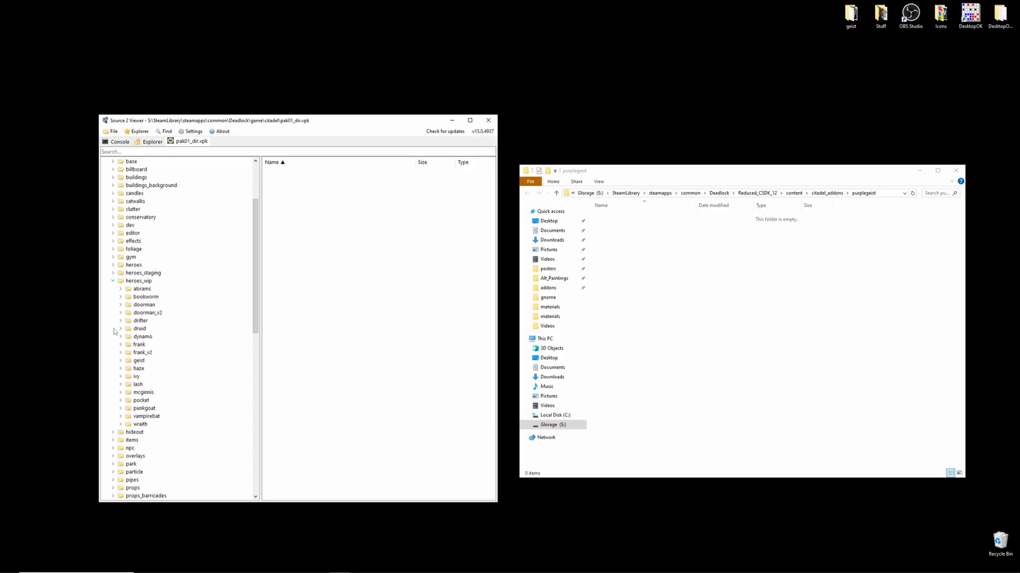
click(120, 360)
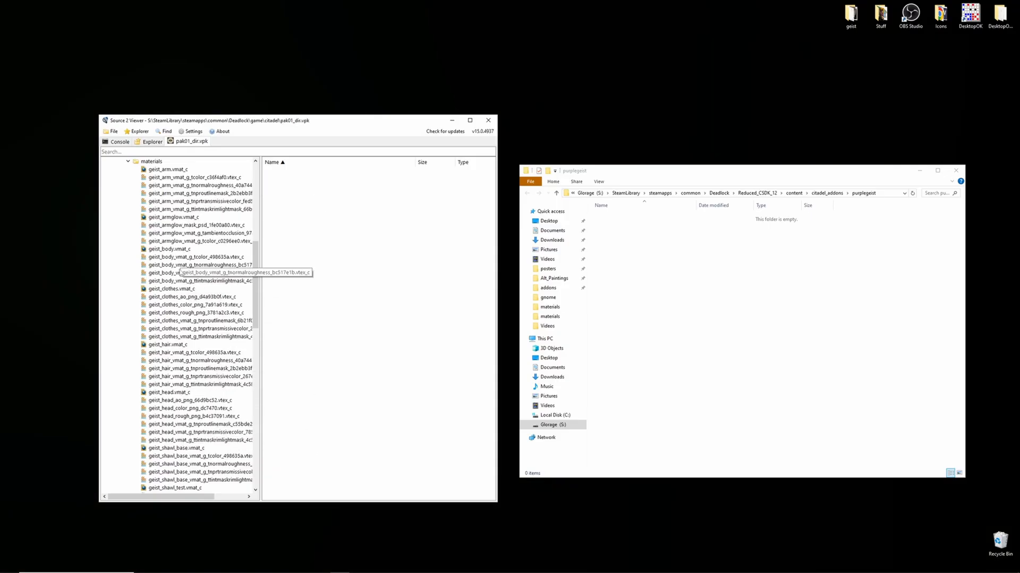
mouse_move(166, 295)
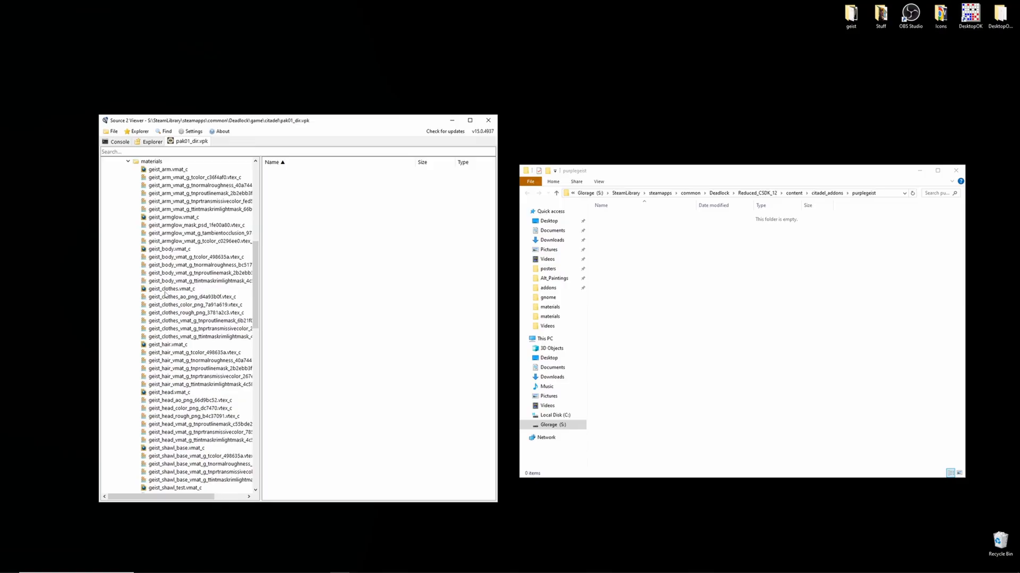
click(166, 289)
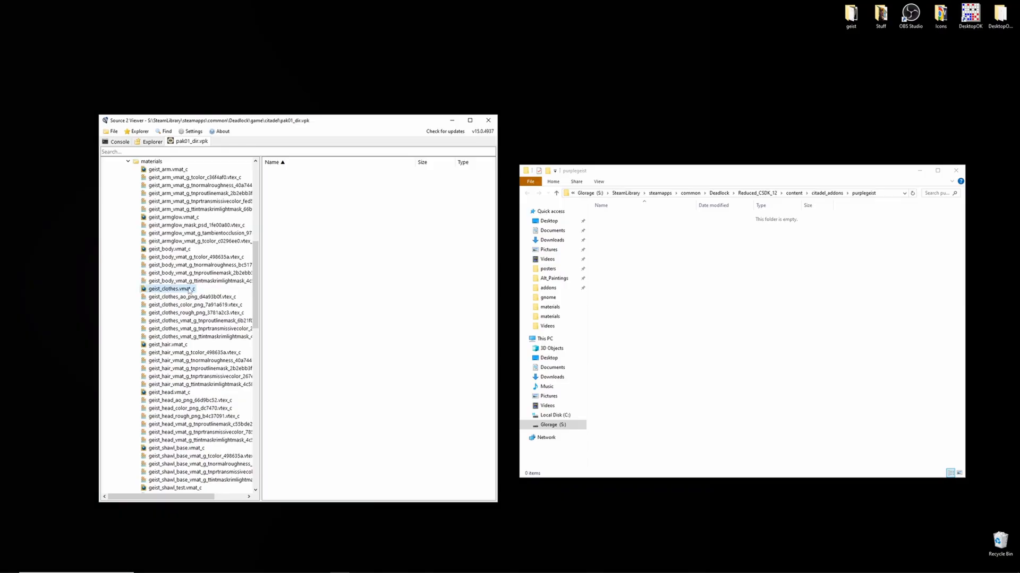
click(190, 305)
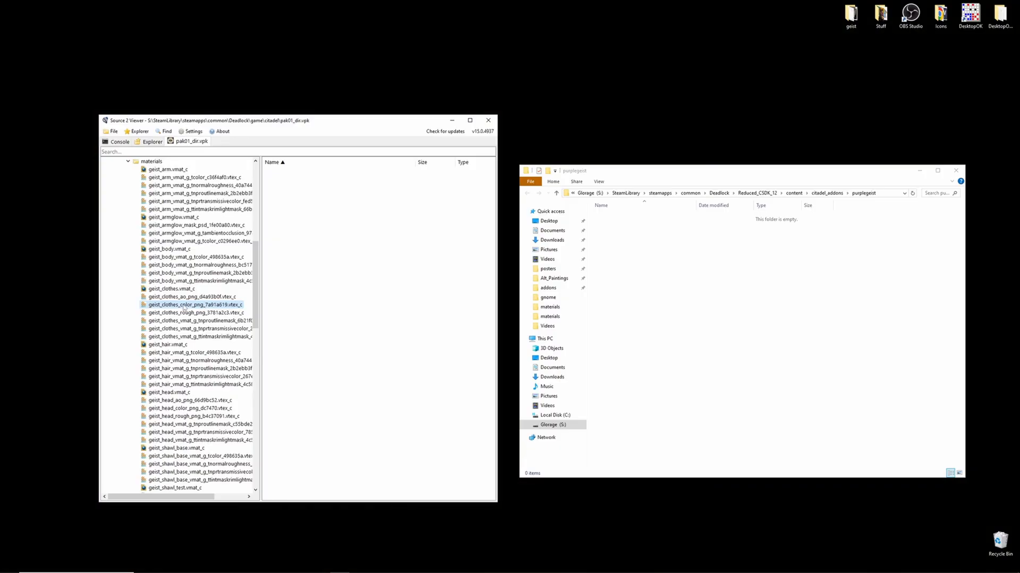
Preview the teal geist_clothes_color texture, then return to the pak01_dir.vpk file listing
double_click(187, 304)
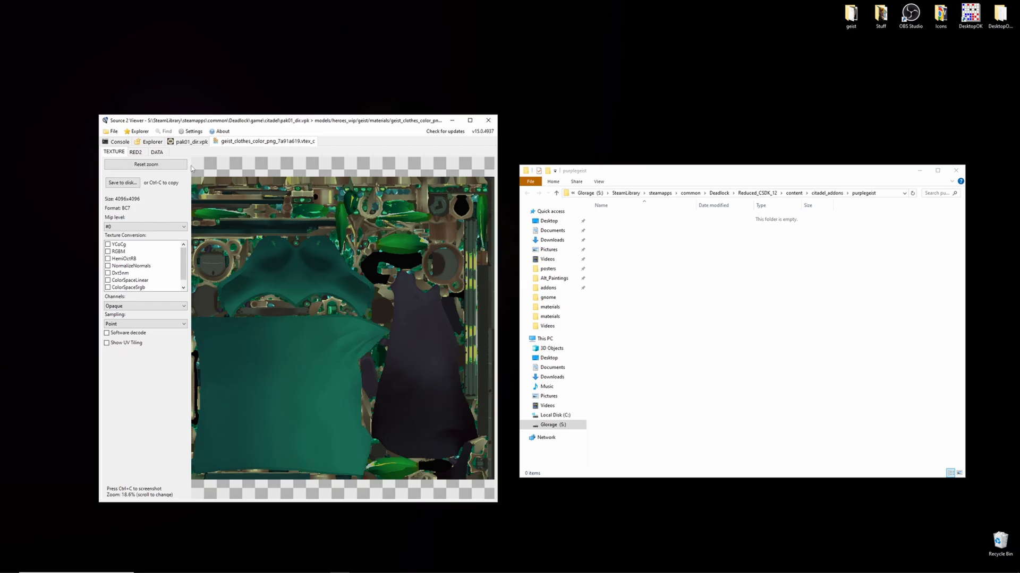
click(153, 142)
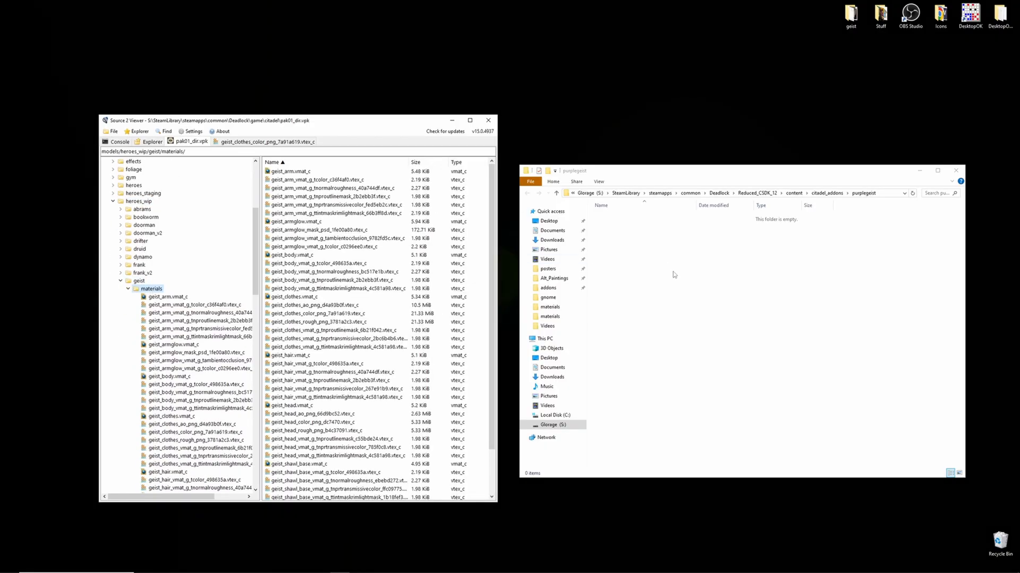
Create nested folders models, heroes_wip, geist and materials inside the purplegeist content folder
right_click(675, 275)
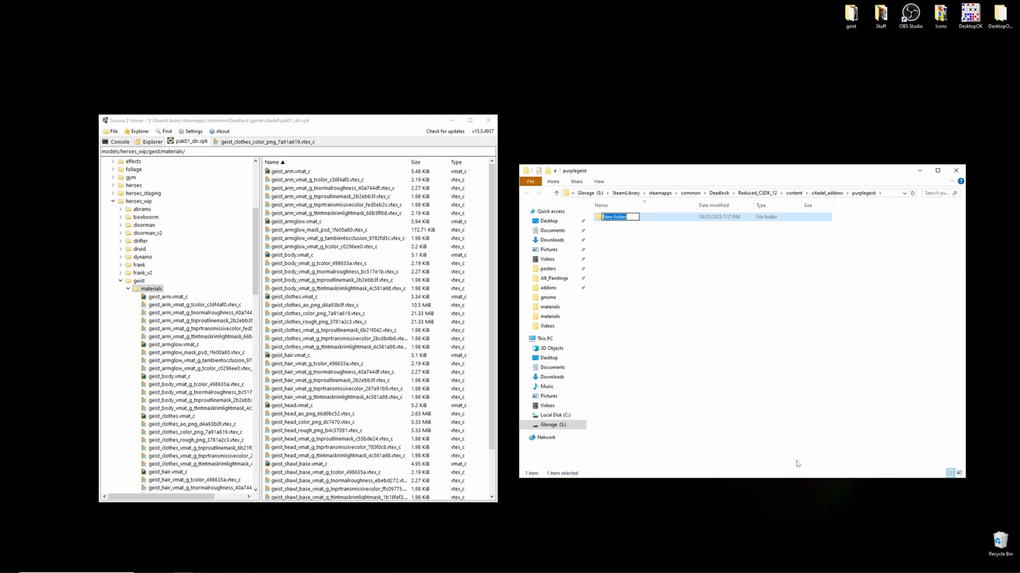
text(models)
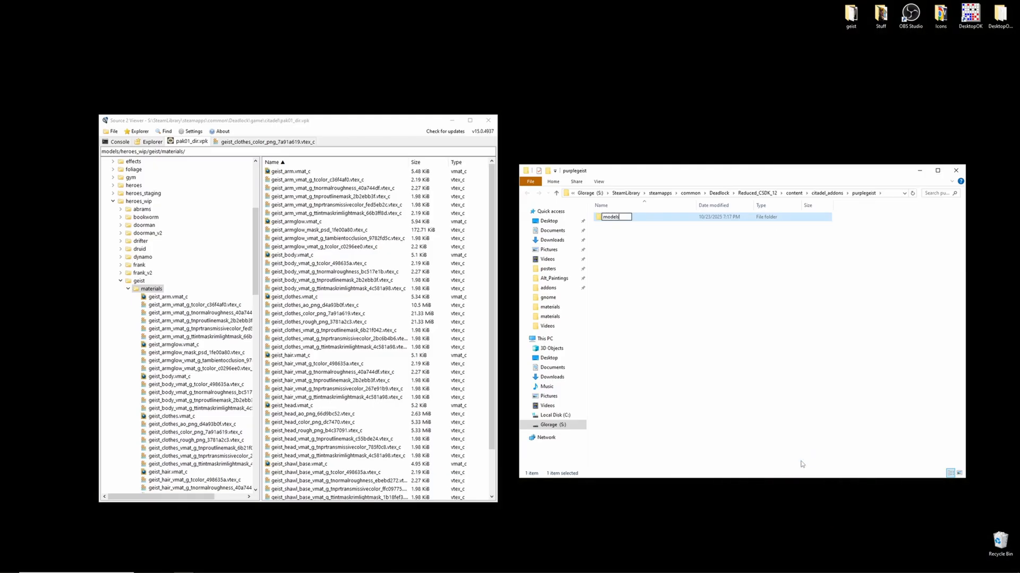
right_click(663, 294)
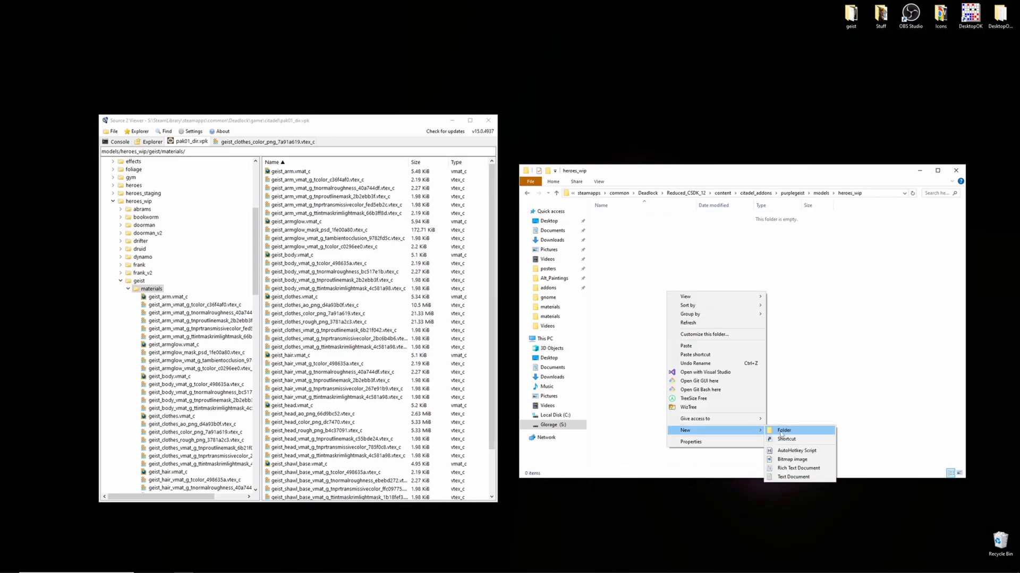
click(784, 430)
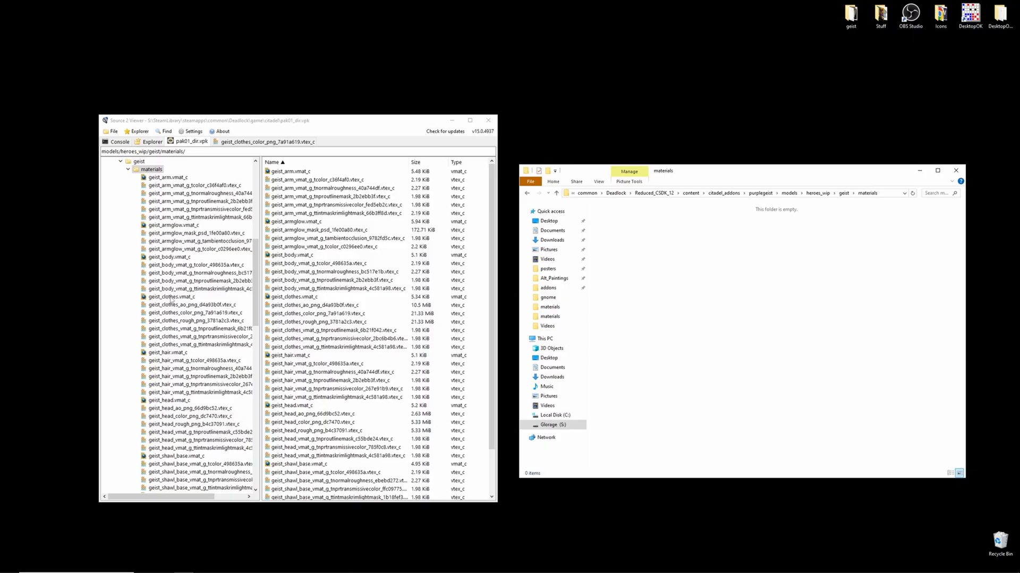
Decompile geist_clothes.vmat_c and save it into the purplegeist geist materials folder
click(168, 296)
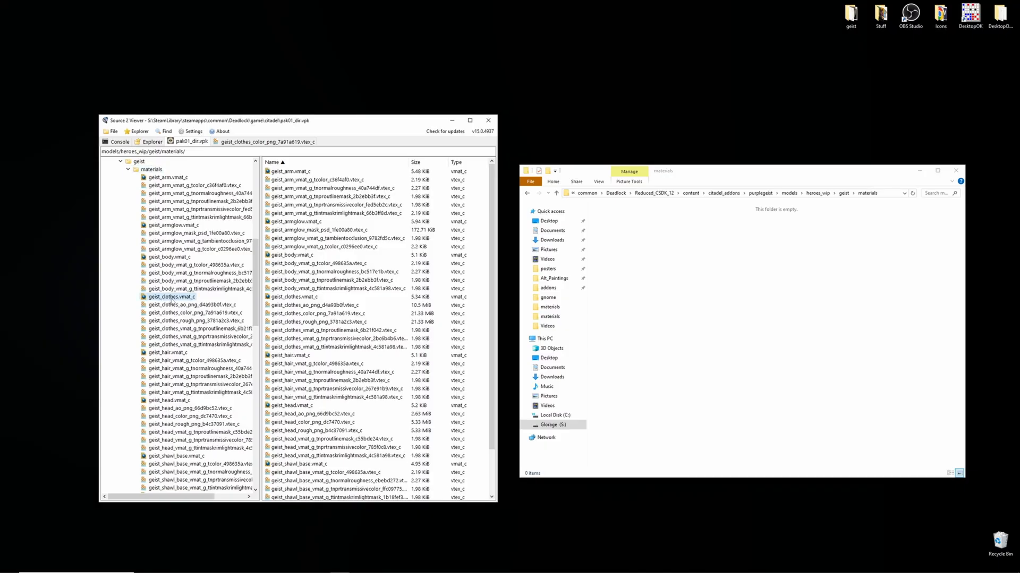
right_click(170, 296)
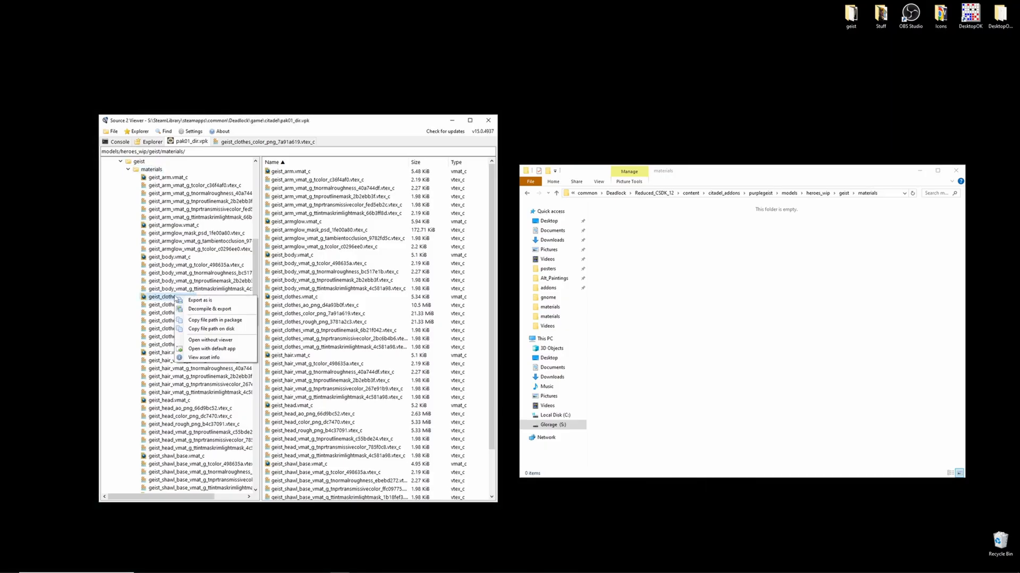
mouse_move(209, 309)
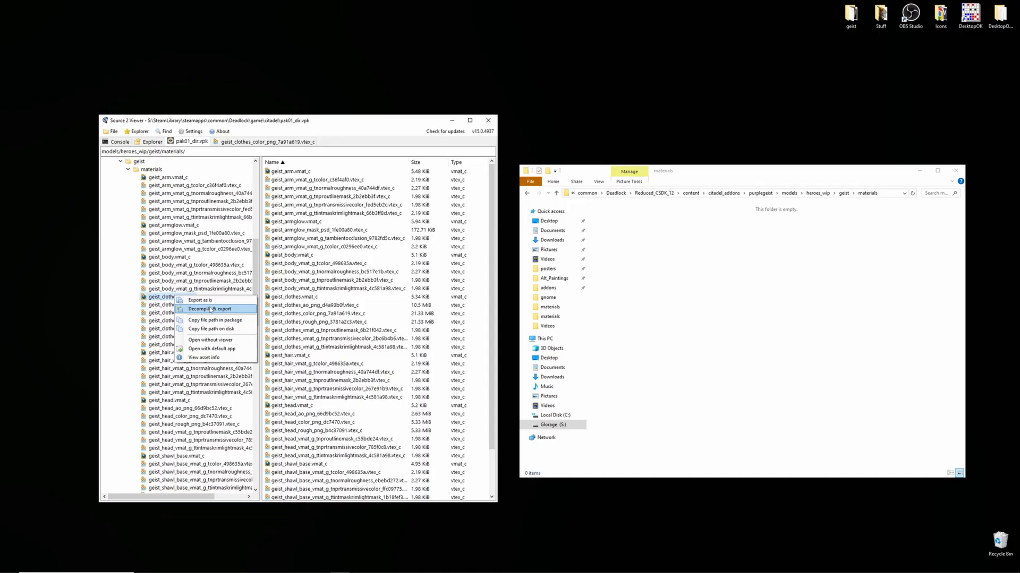
click(212, 309)
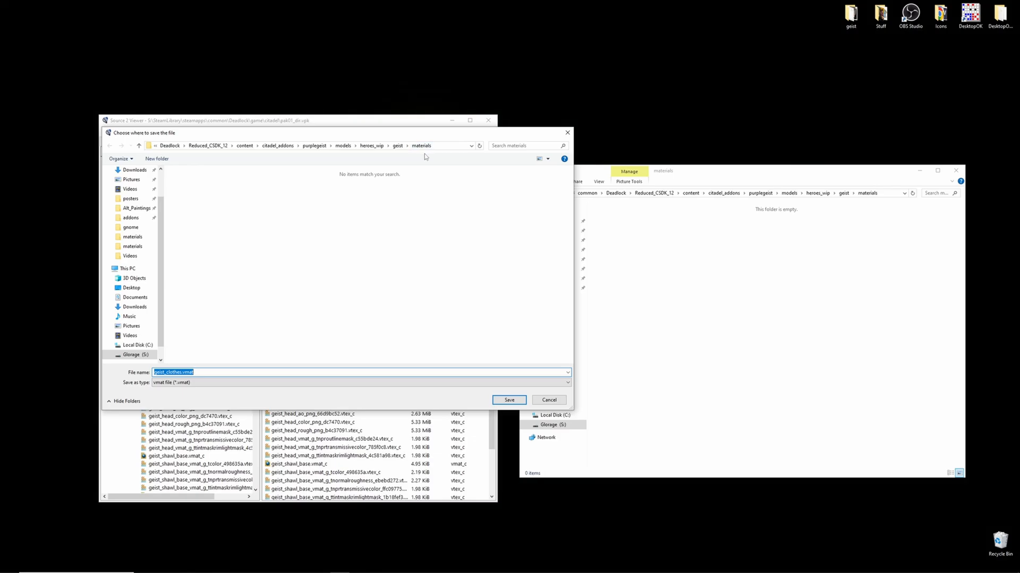
mouse_move(238, 339)
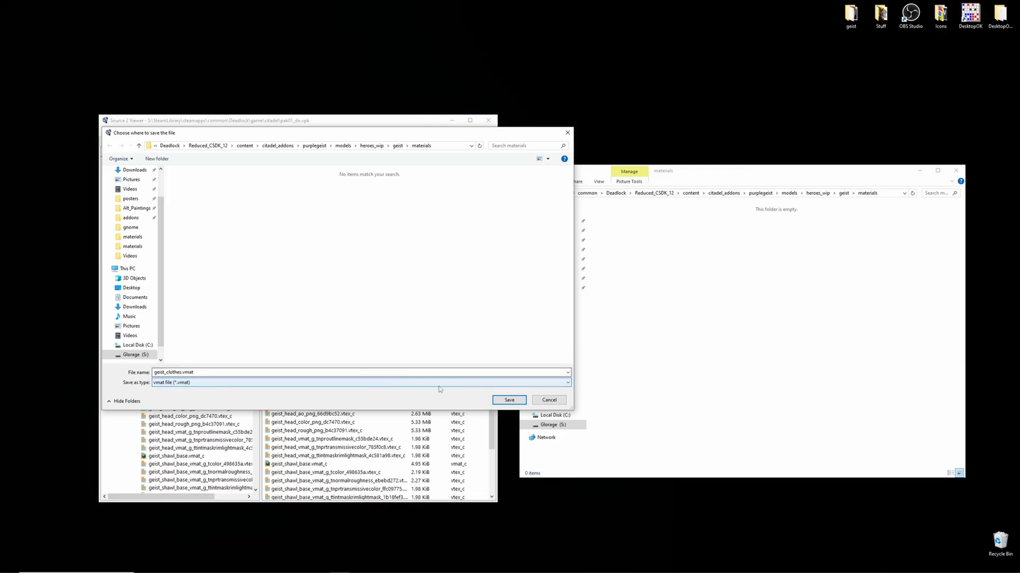
click(509, 400)
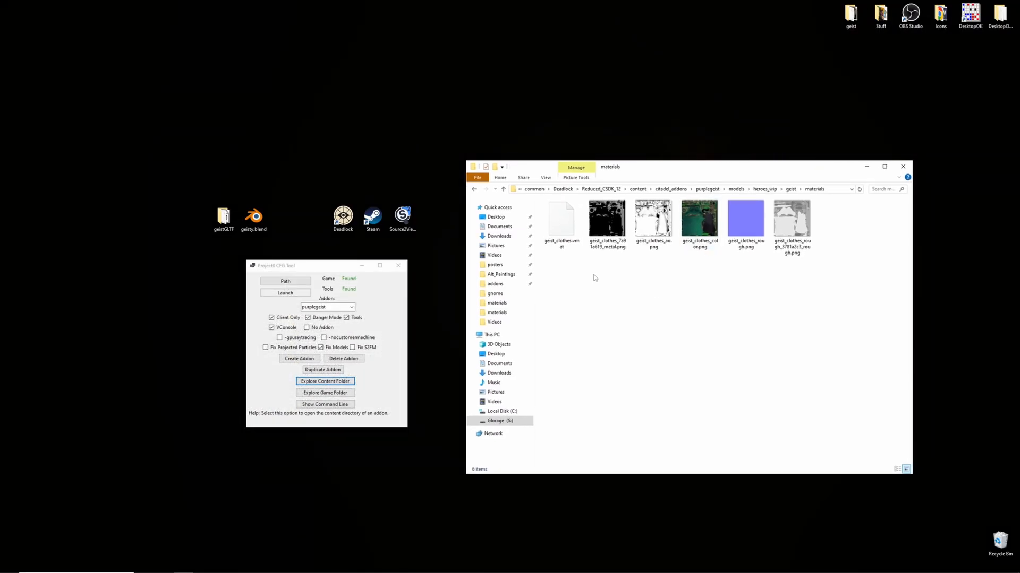
mouse_move(545, 264)
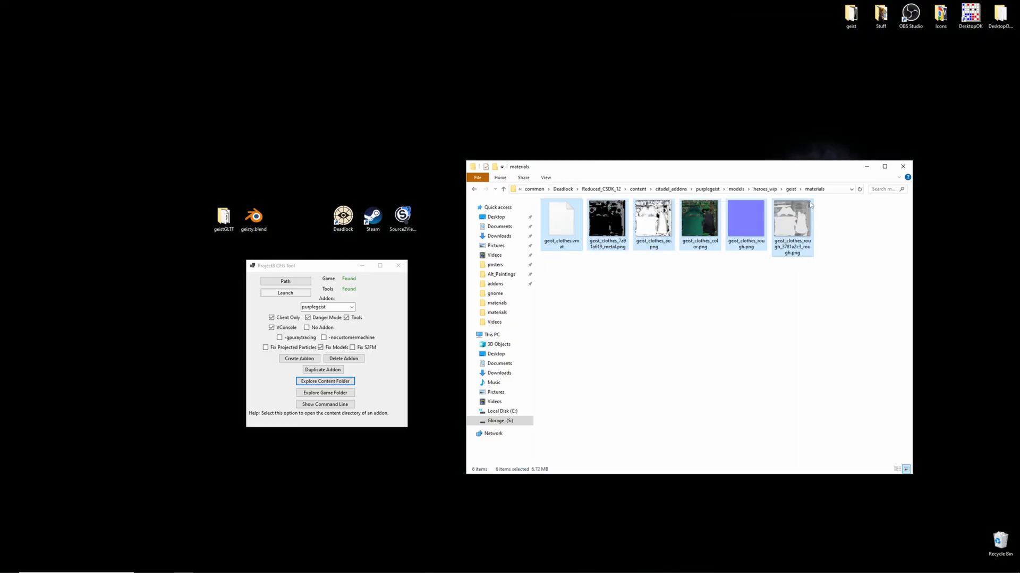
click(642, 265)
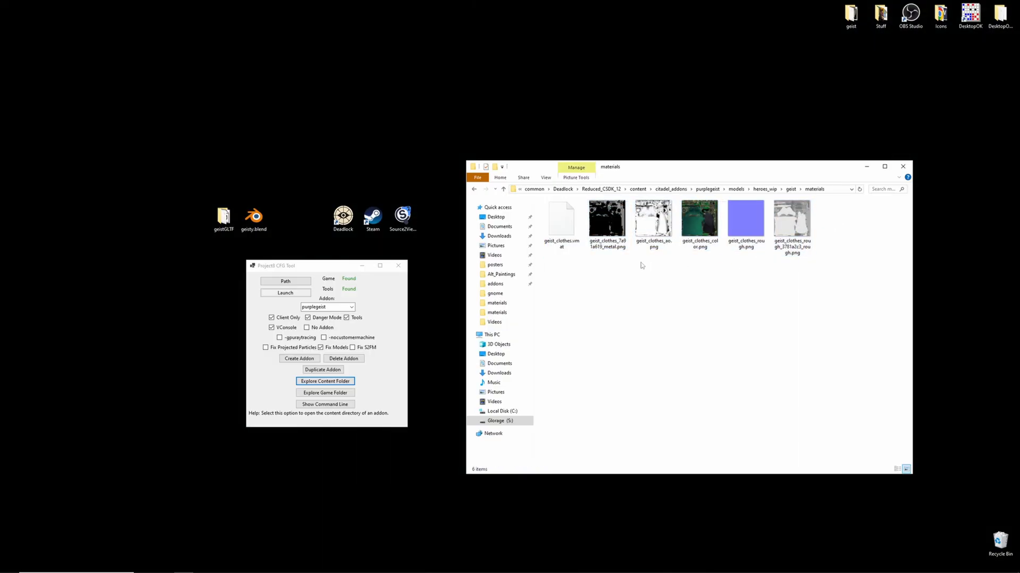
click(699, 219)
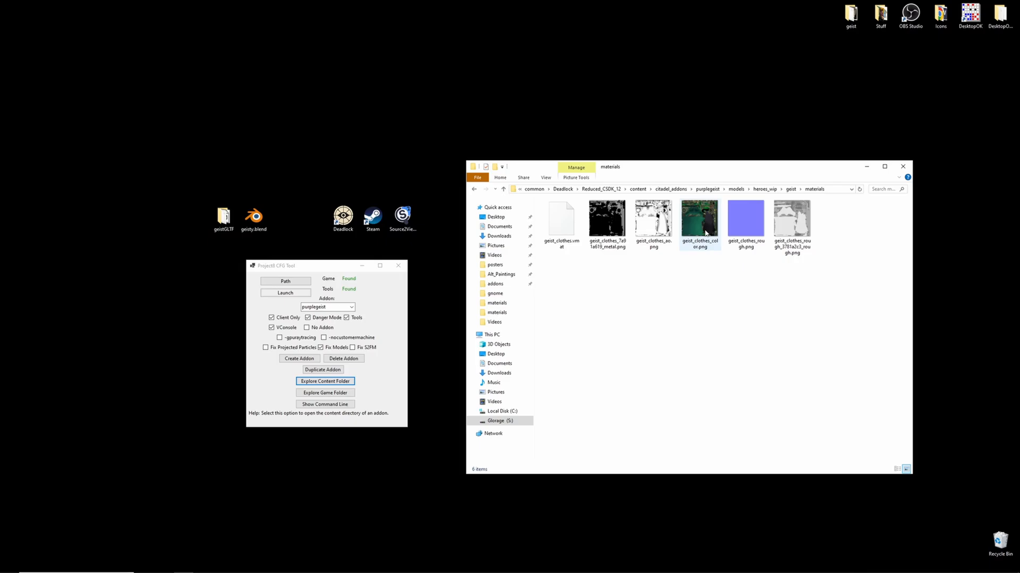
click(700, 222)
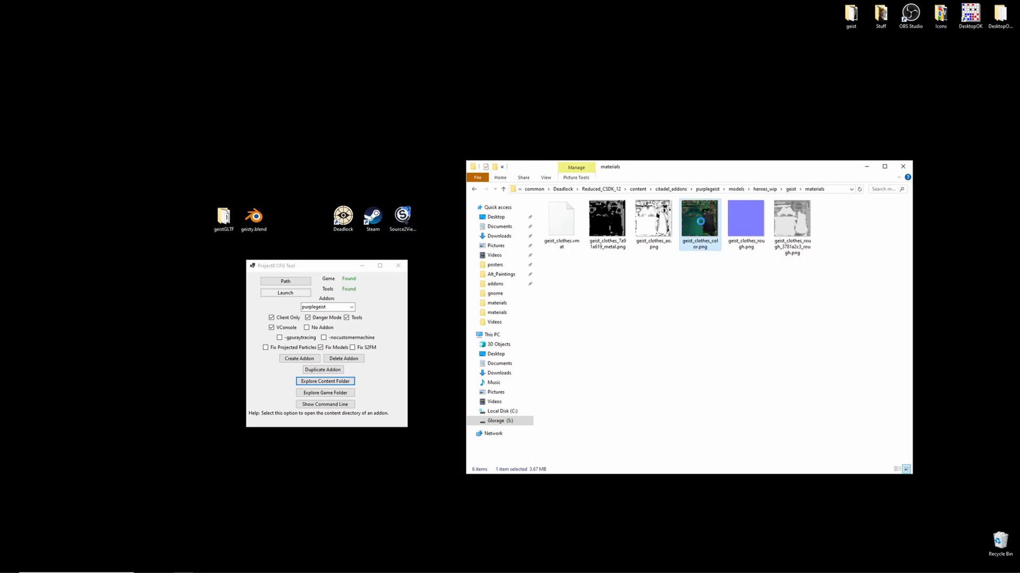
right_click(700, 220)
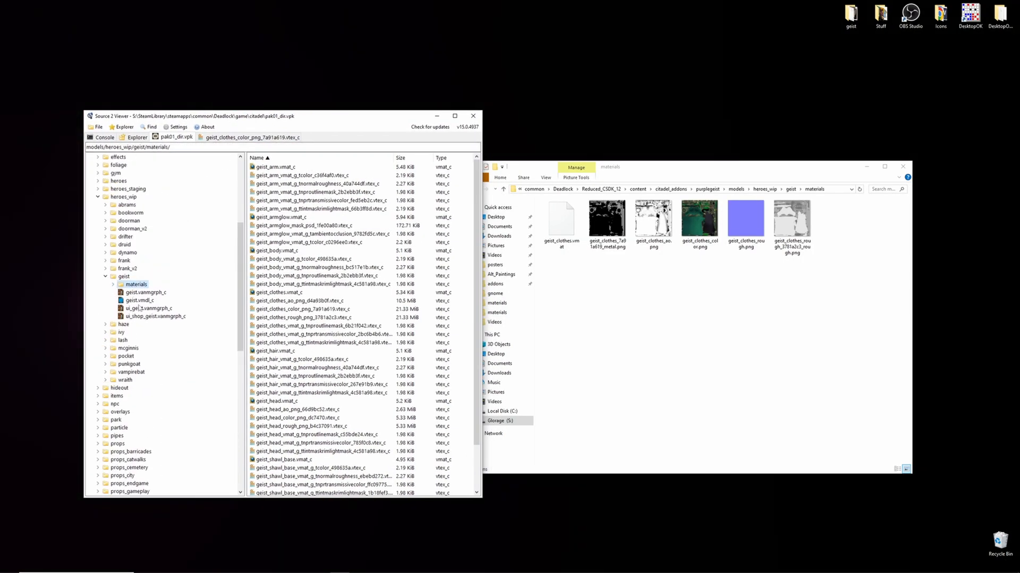
Decompile and export geist.vmdl_c from heroes_wip/geist as geist.gltf
click(137, 300)
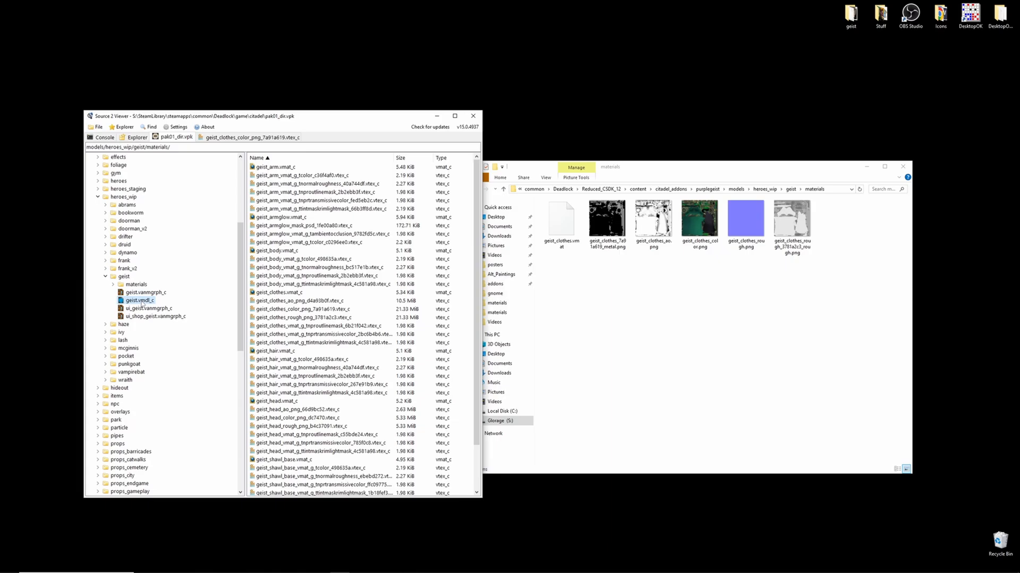
right_click(137, 300)
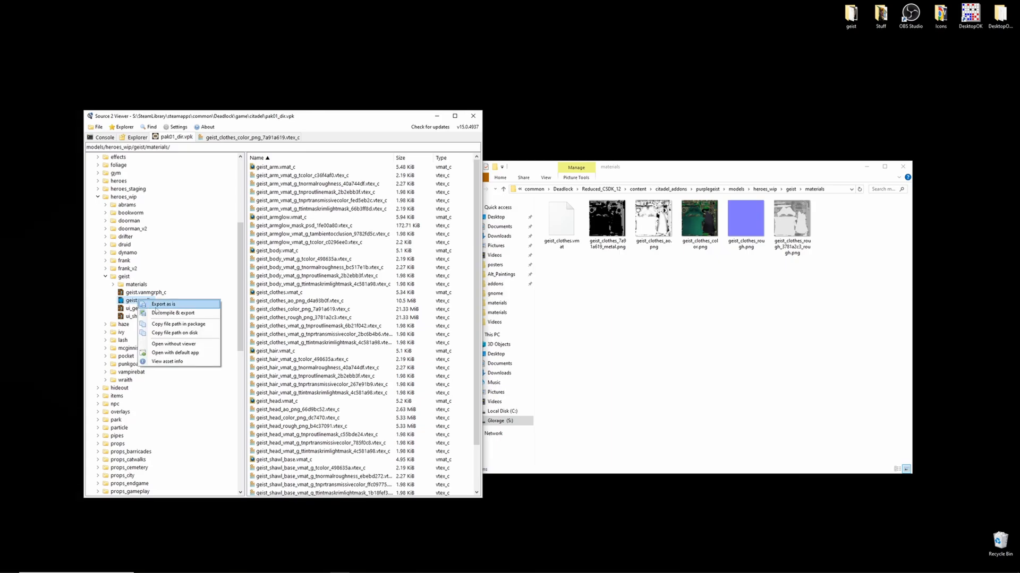
click(172, 313)
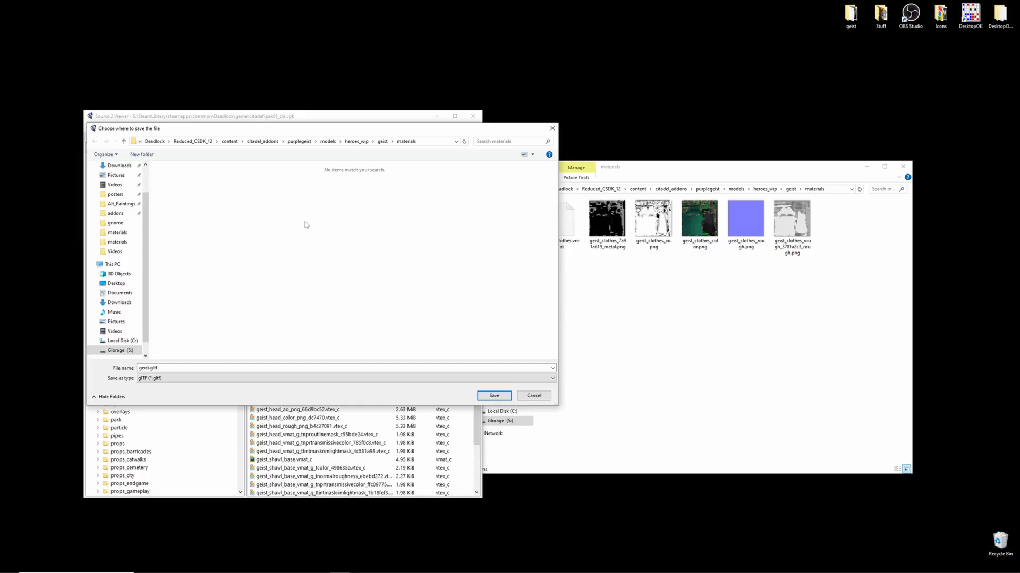
mouse_move(706, 285)
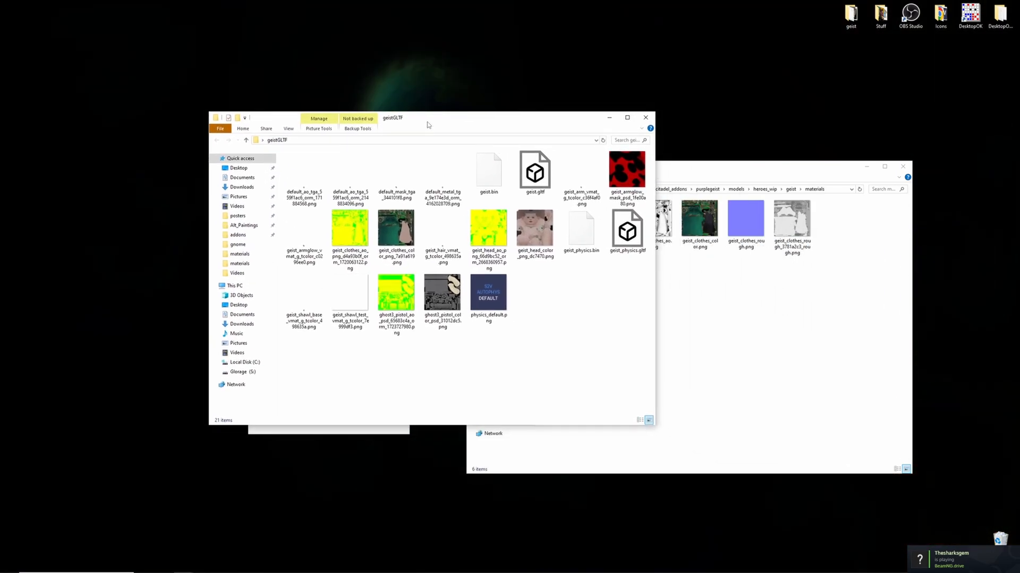
Check the pistol and clothes colour textures and geist.gltf in geistGLTF, then minimize the window
click(535, 228)
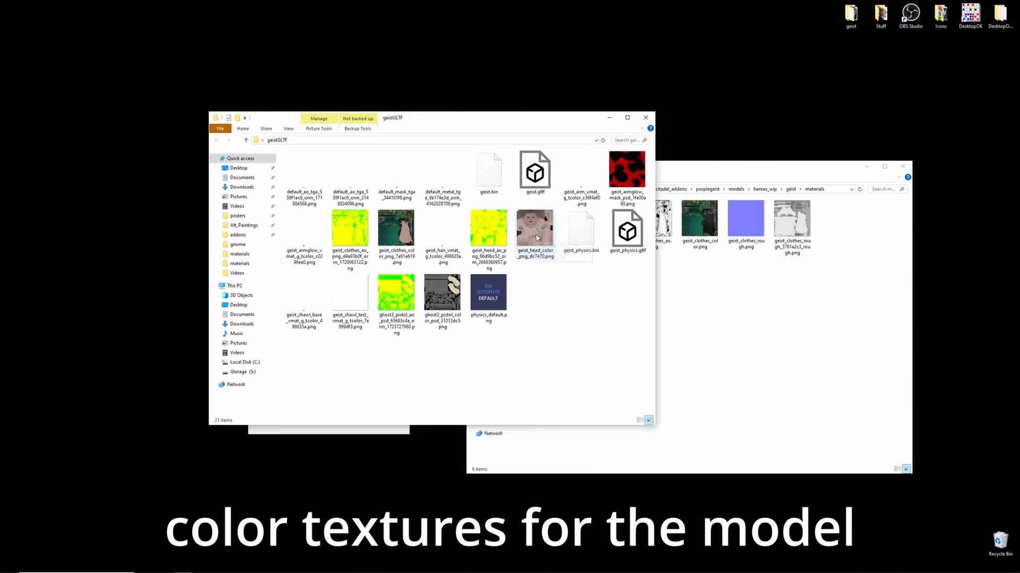
click(442, 293)
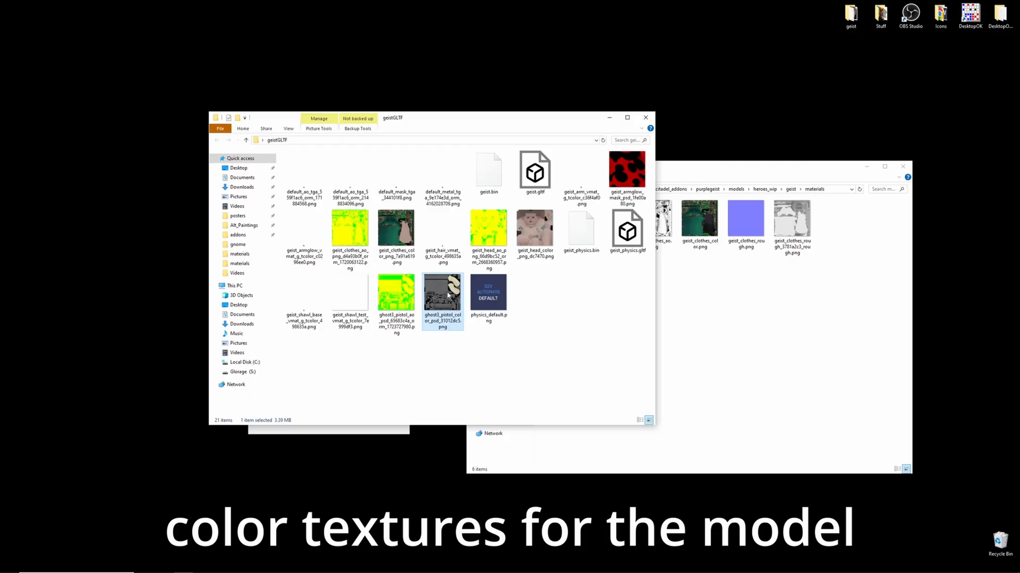
click(397, 229)
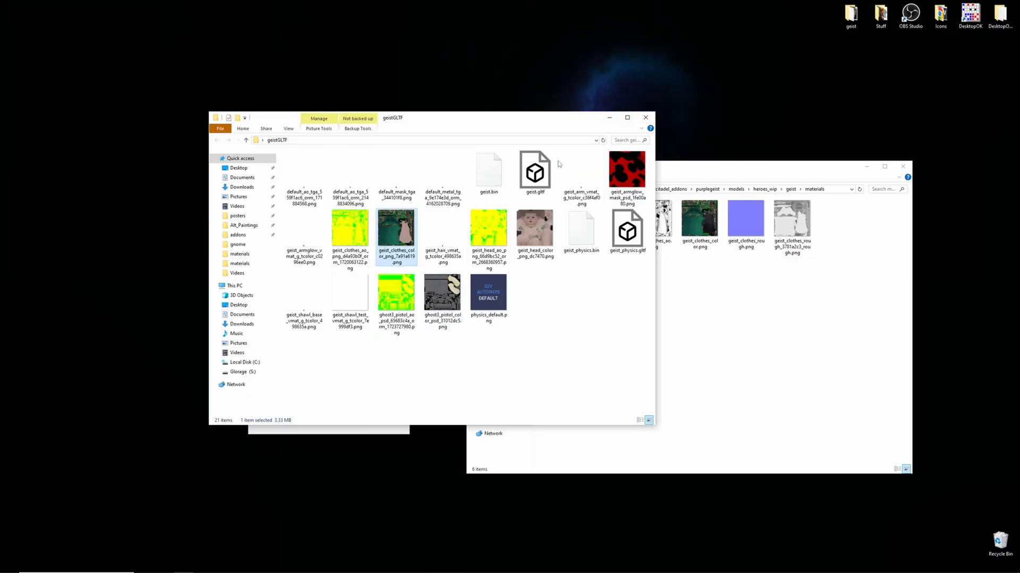
click(535, 168)
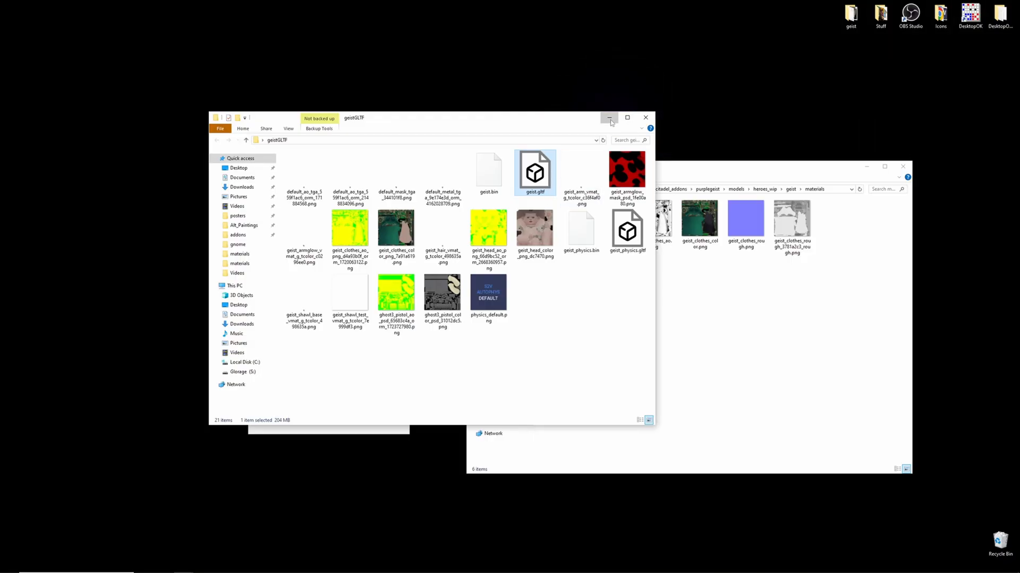
click(608, 118)
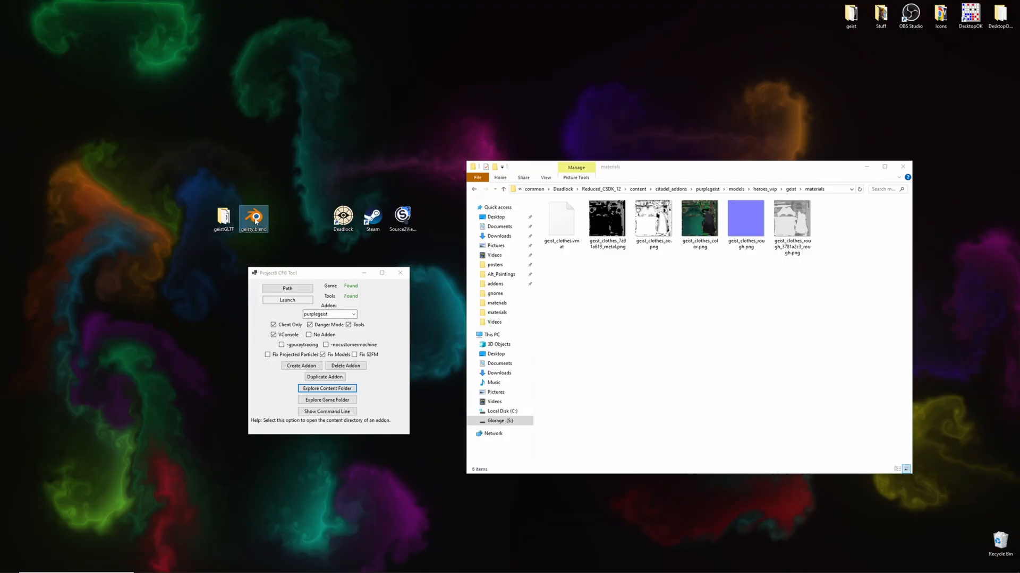
Open geisty.blend and import the exported geist.gltf model via glTF 2.0
double_click(254, 218)
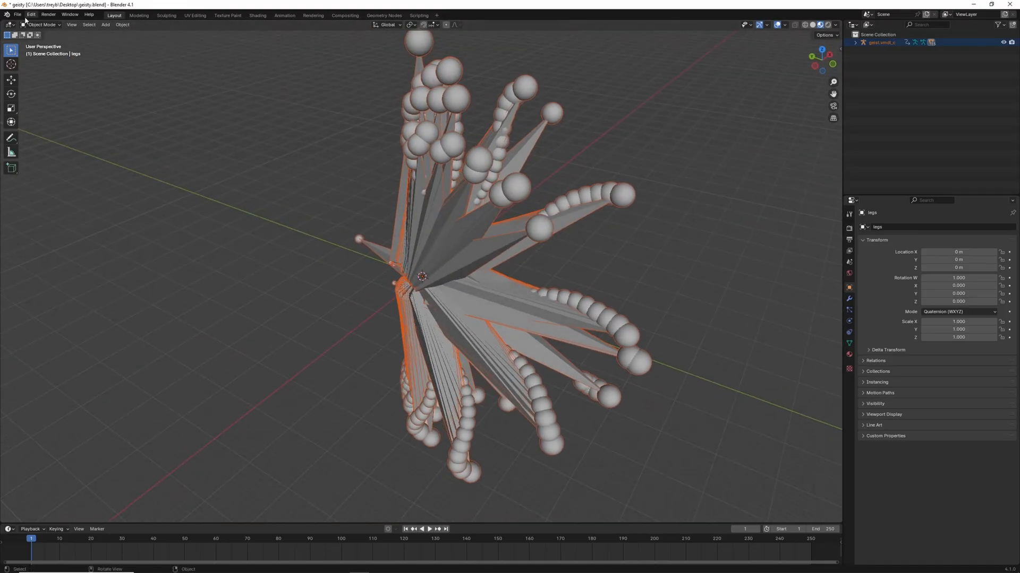
click(17, 14)
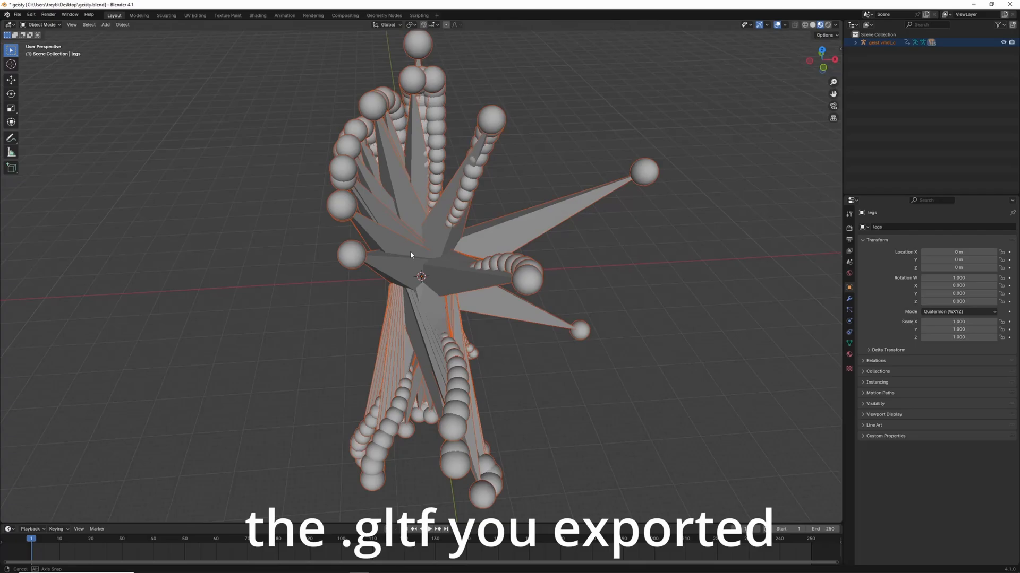
drag(411, 255, 492, 298)
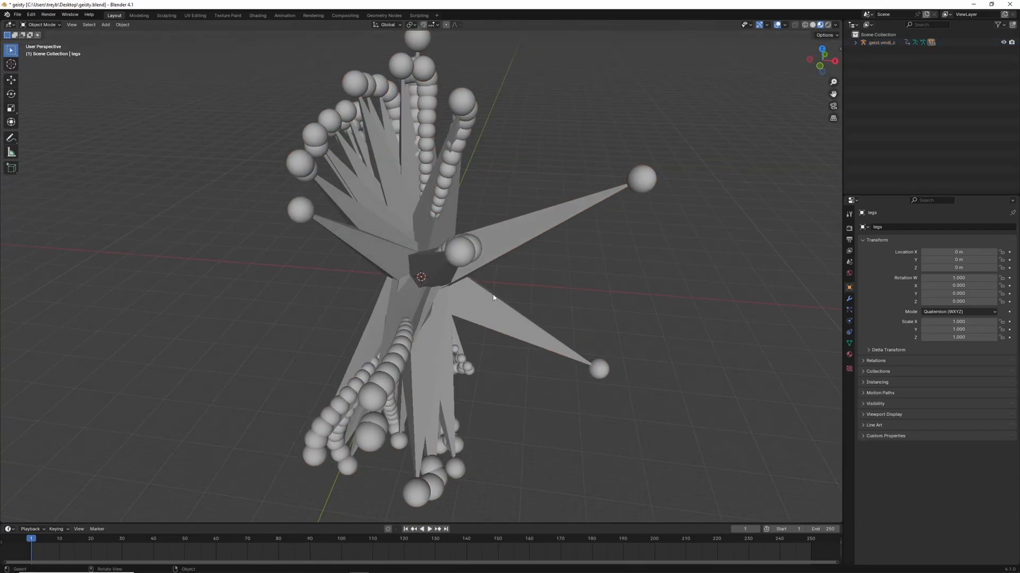
drag(492, 298, 599, 295)
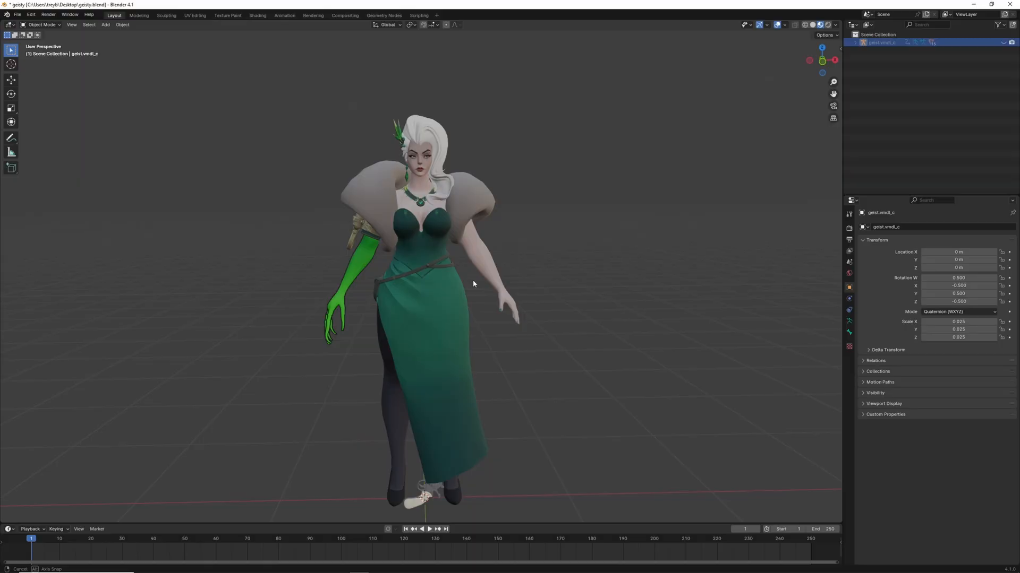
mouse_move(821, 24)
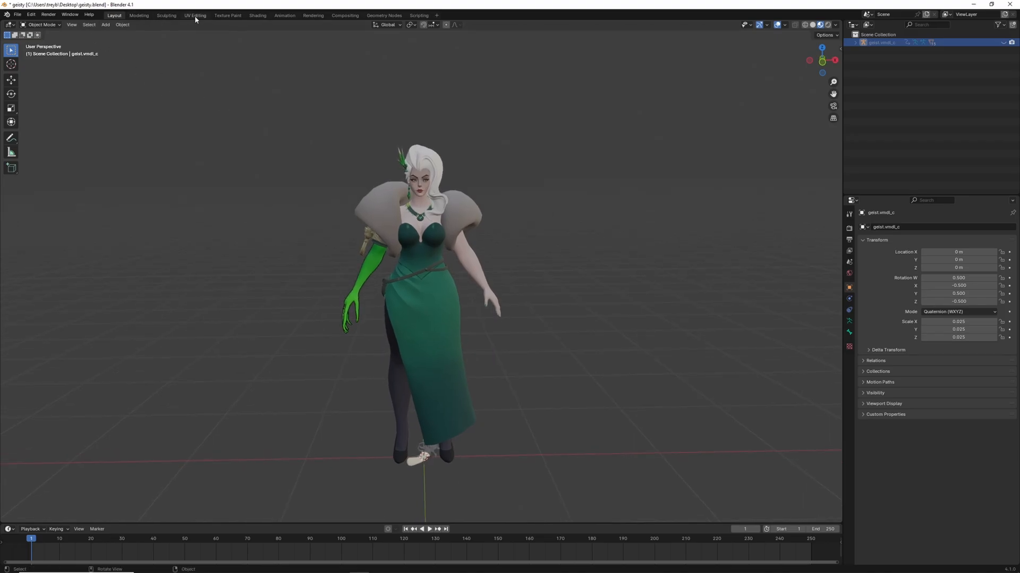
Load geist_clothes_color_png_7a91a619 into the Texture Paint workspace's image editor
click(227, 15)
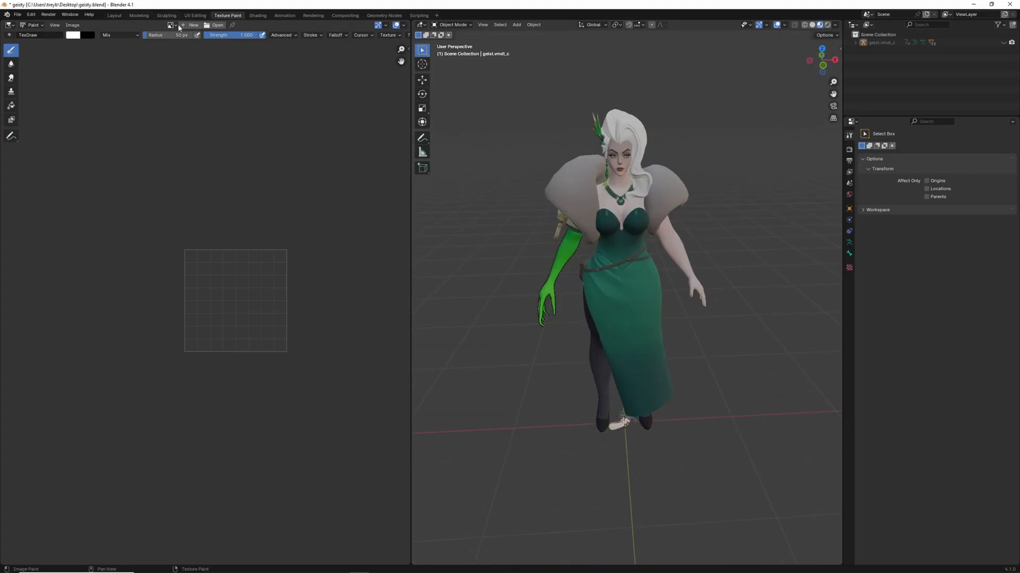
click(171, 25)
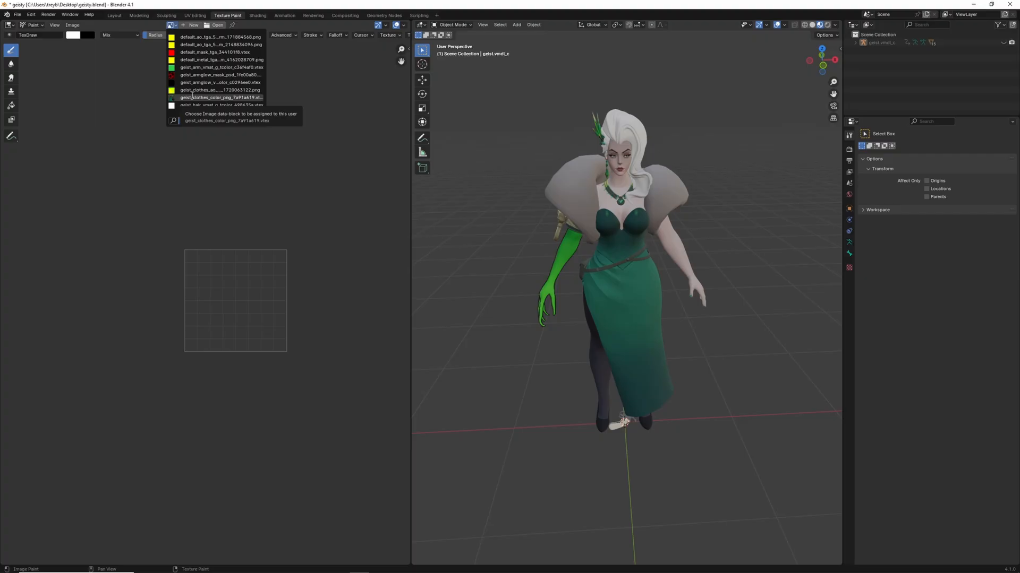
click(216, 98)
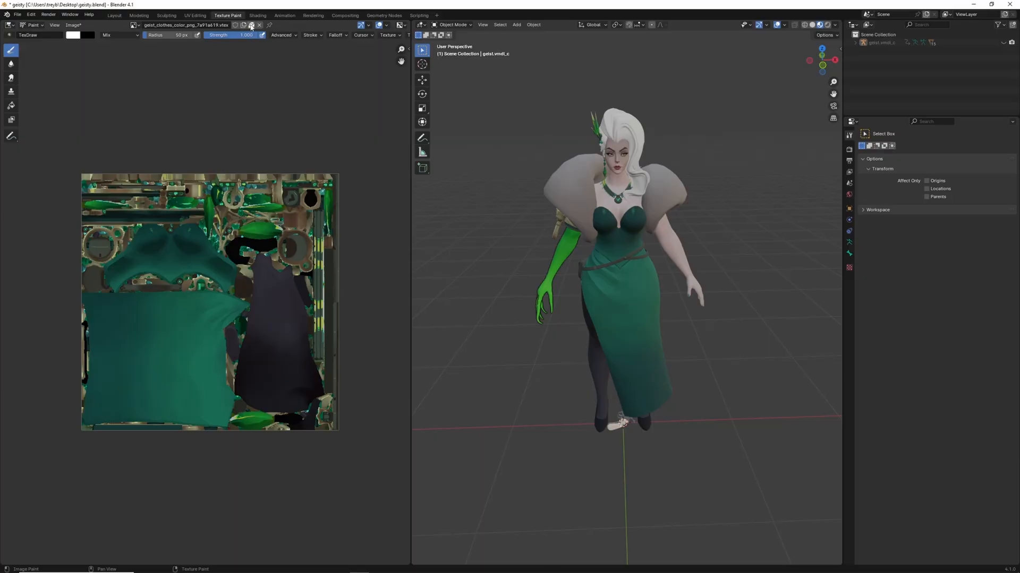
mouse_move(251, 25)
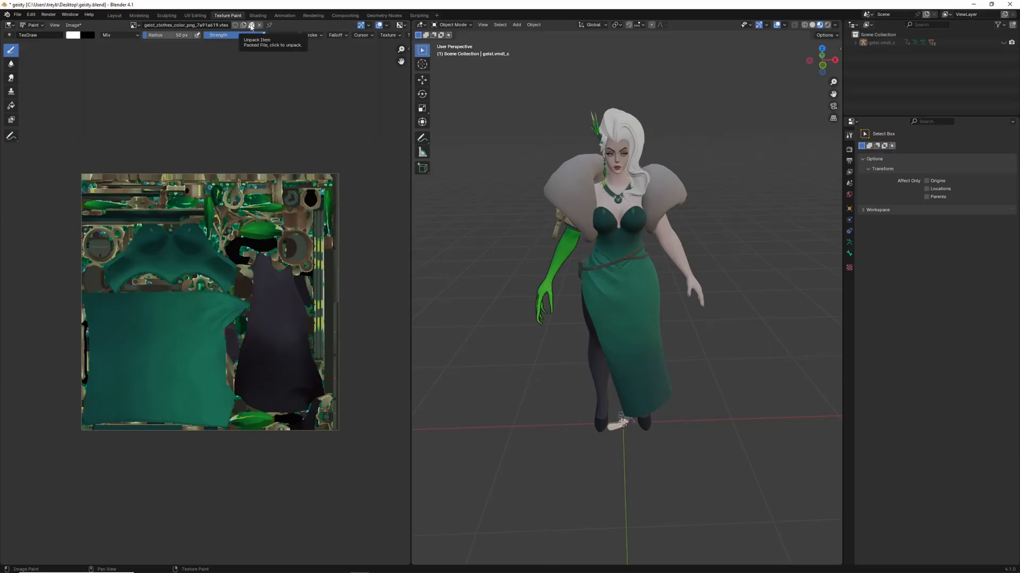
Unpack Geist's clothes colour texture to a PNG in the Desktop textures folder
click(257, 24)
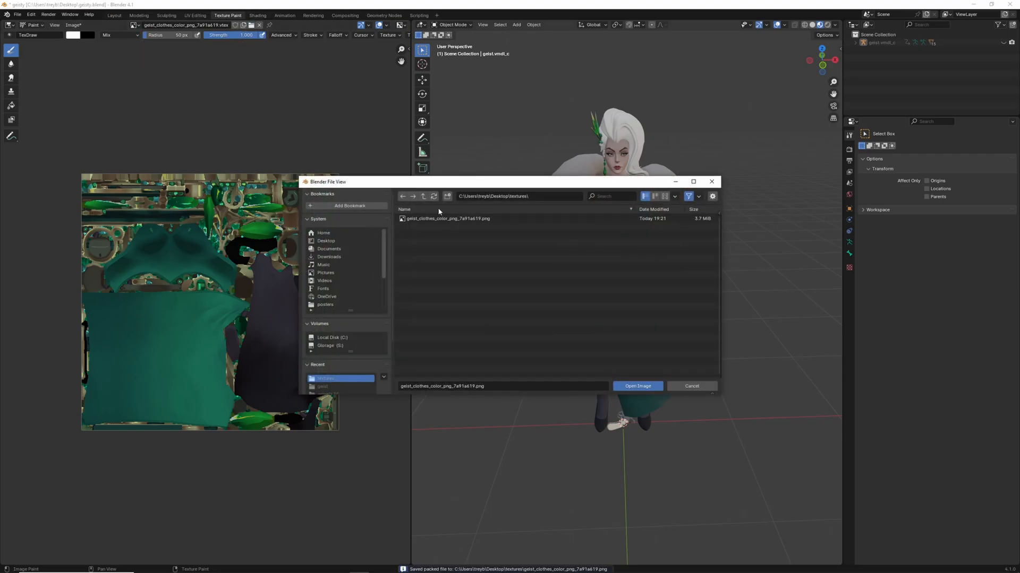
click(448, 218)
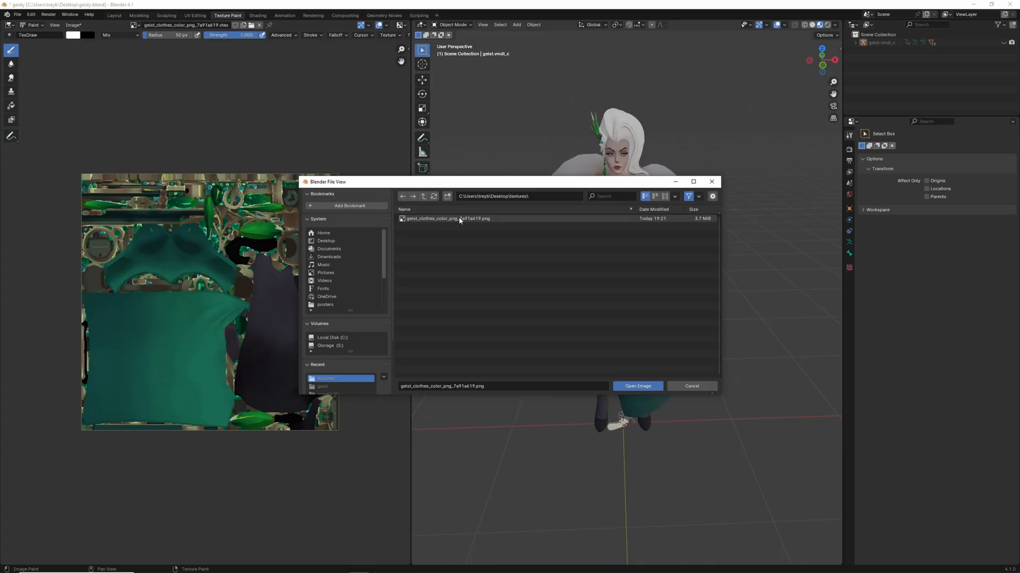
click(637, 386)
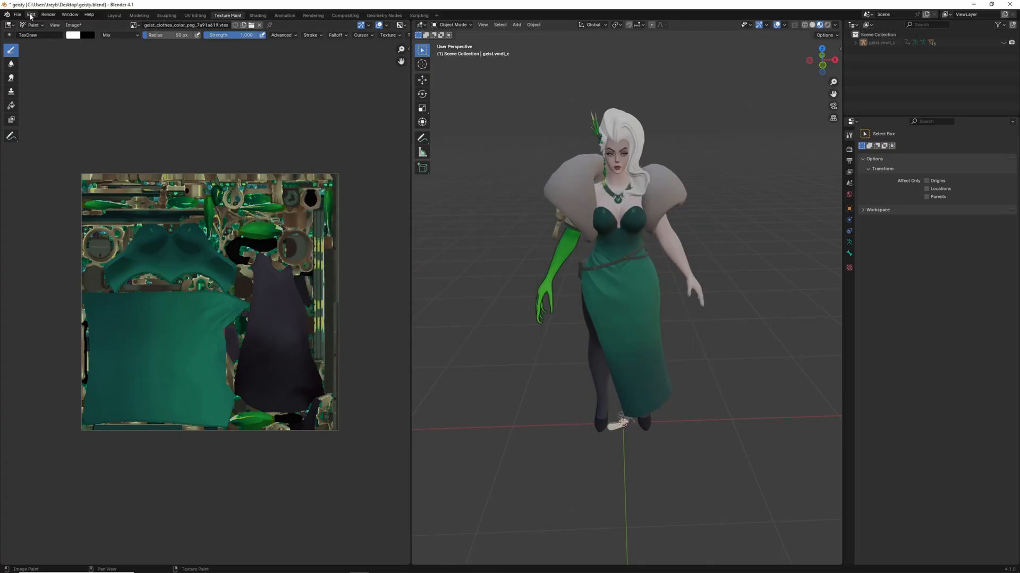
click(32, 14)
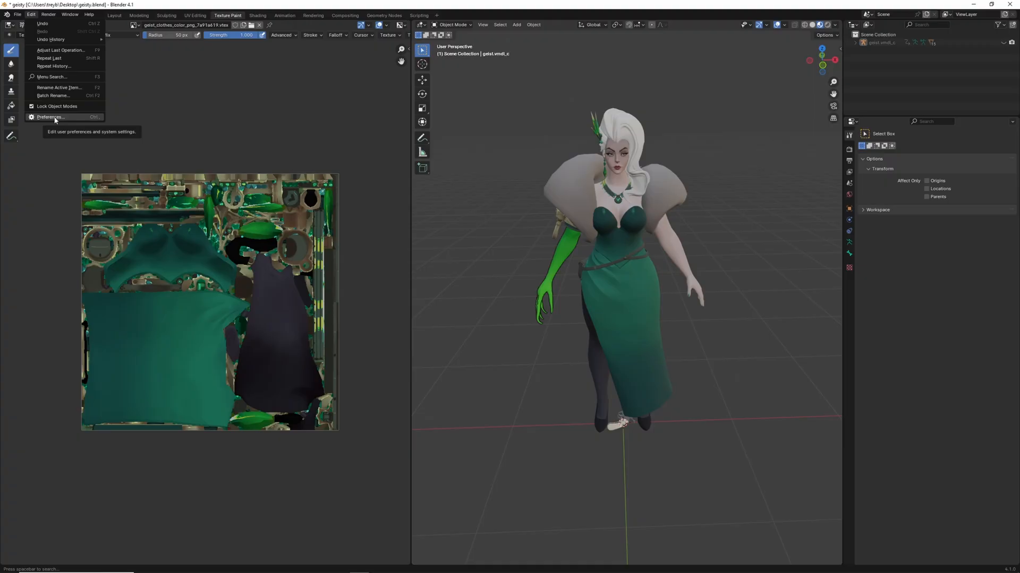
mouse_move(54, 121)
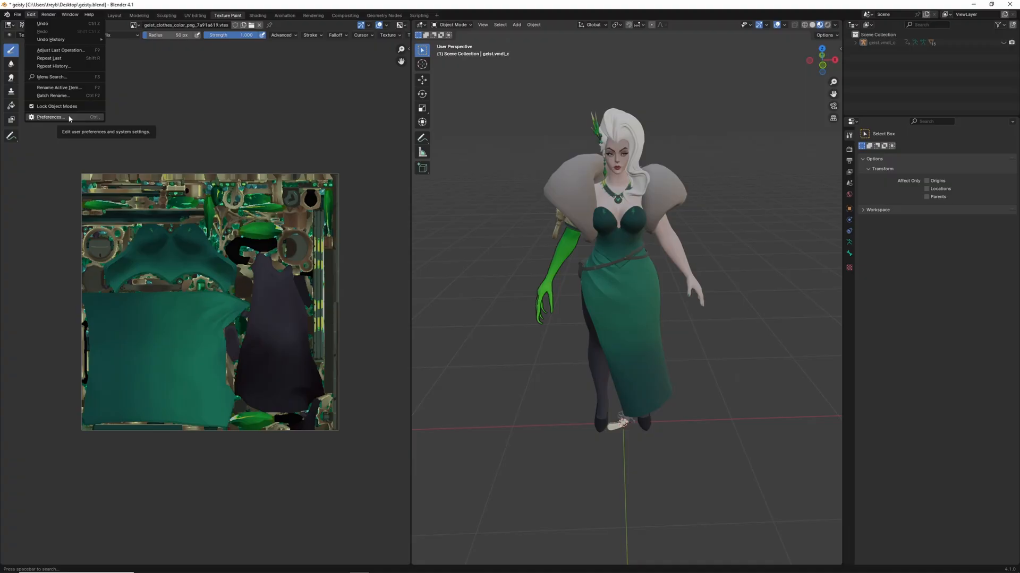
click(49, 118)
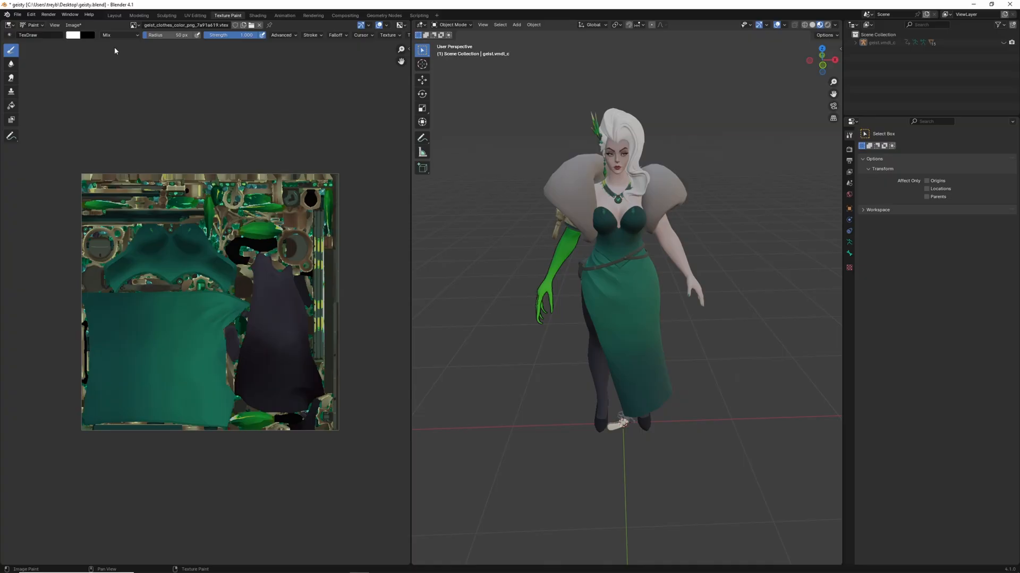
click(69, 25)
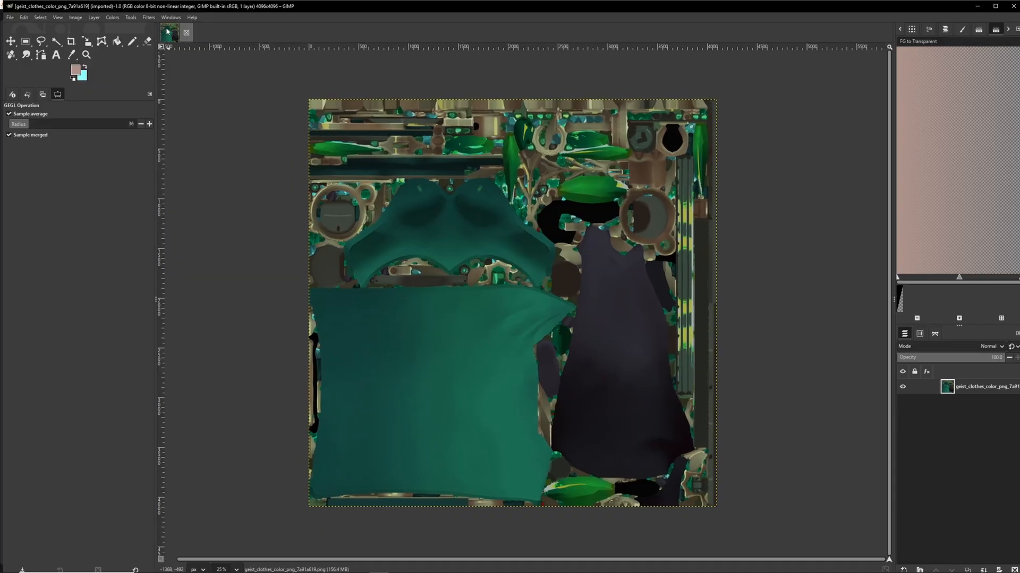
Shift the texture's hue to about 100 so the clothes turn purple, then overwrite the PNG
click(147, 17)
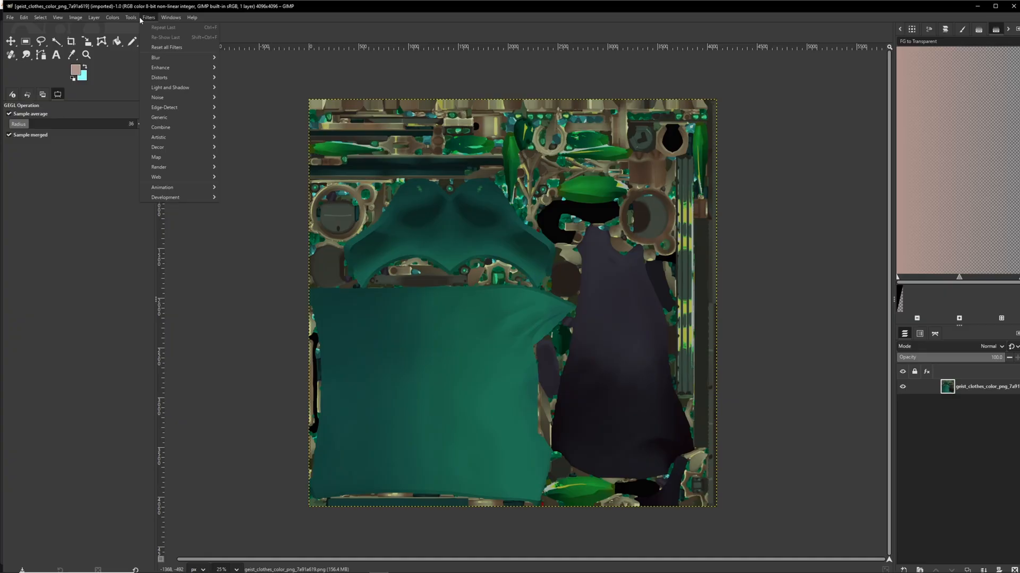
click(110, 17)
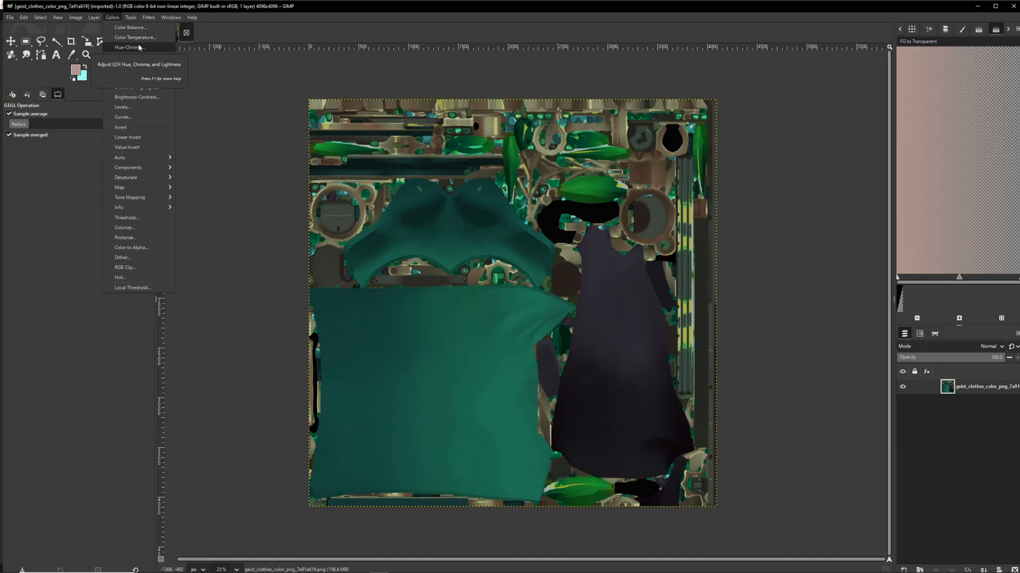
click(130, 47)
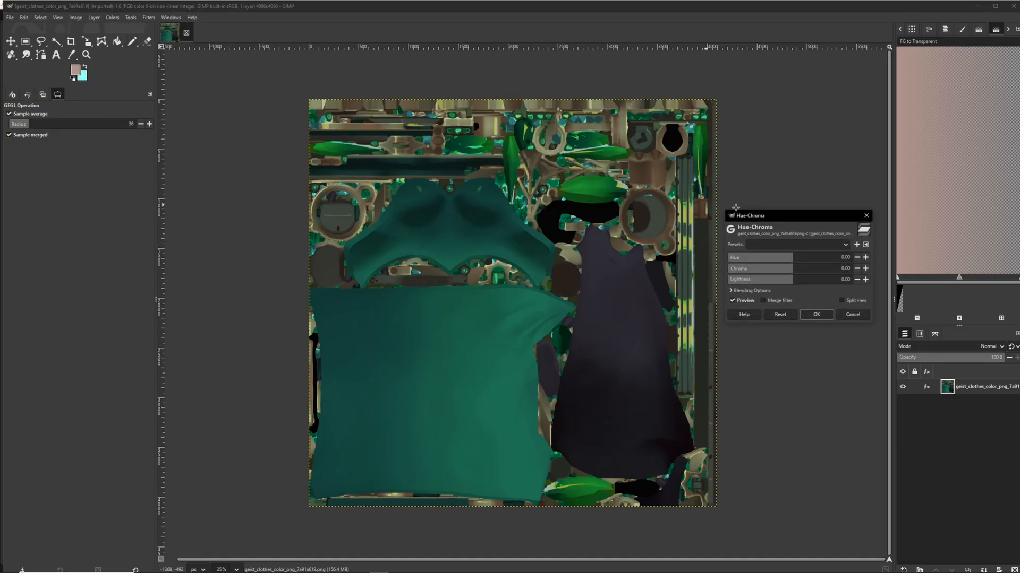
drag(767, 257, 802, 257)
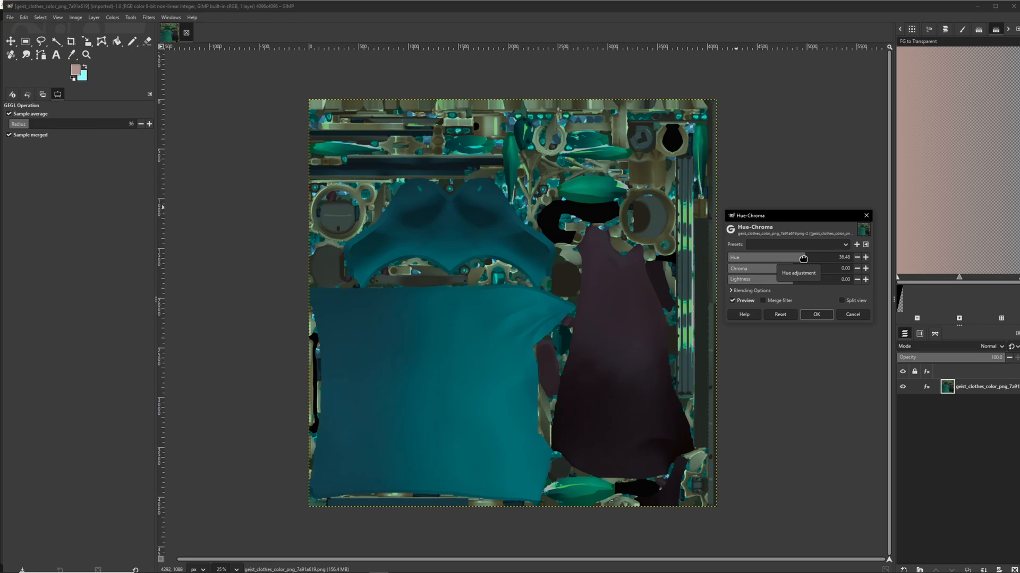
drag(802, 257, 817, 257)
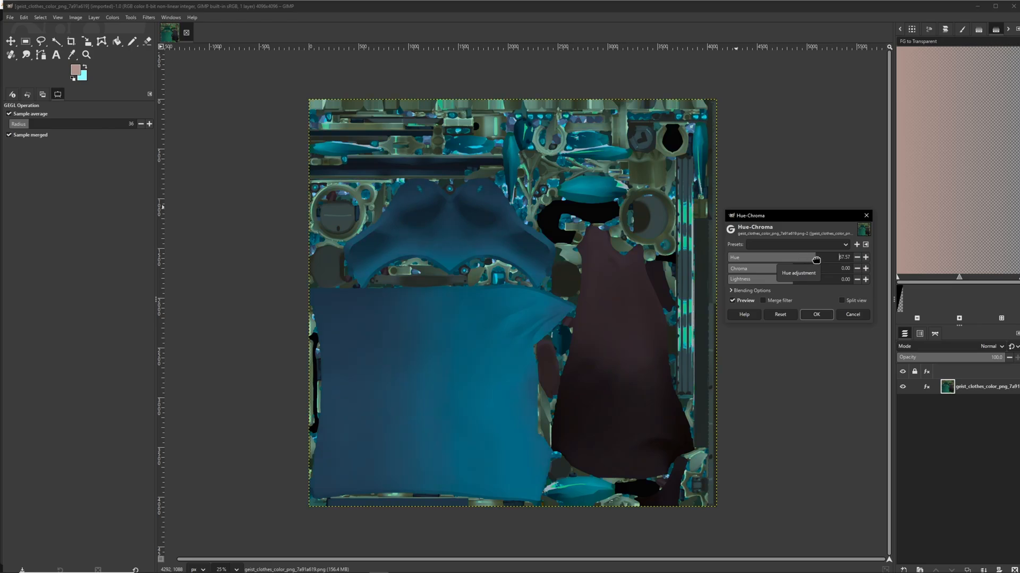
drag(816, 257, 839, 257)
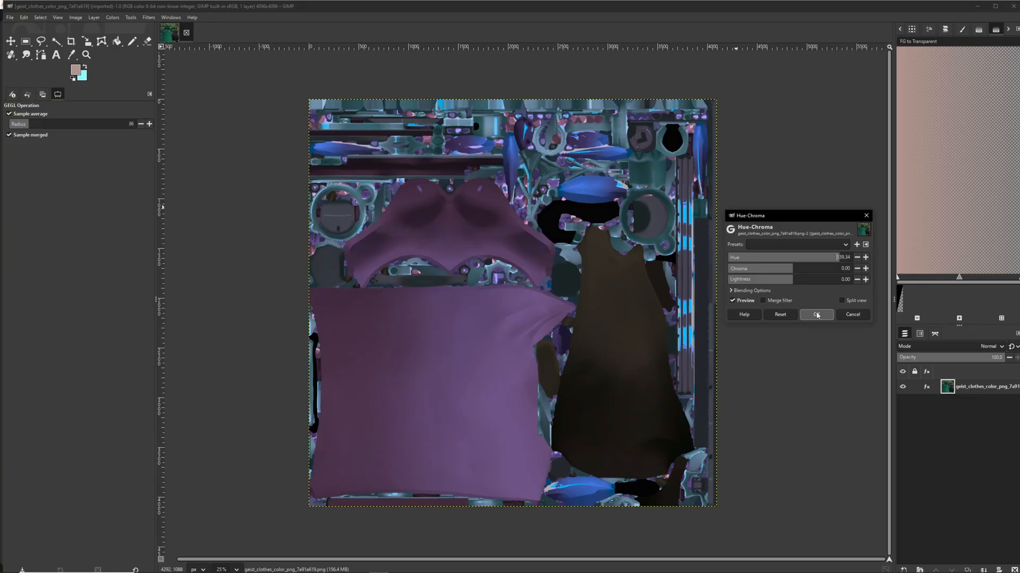
click(8, 17)
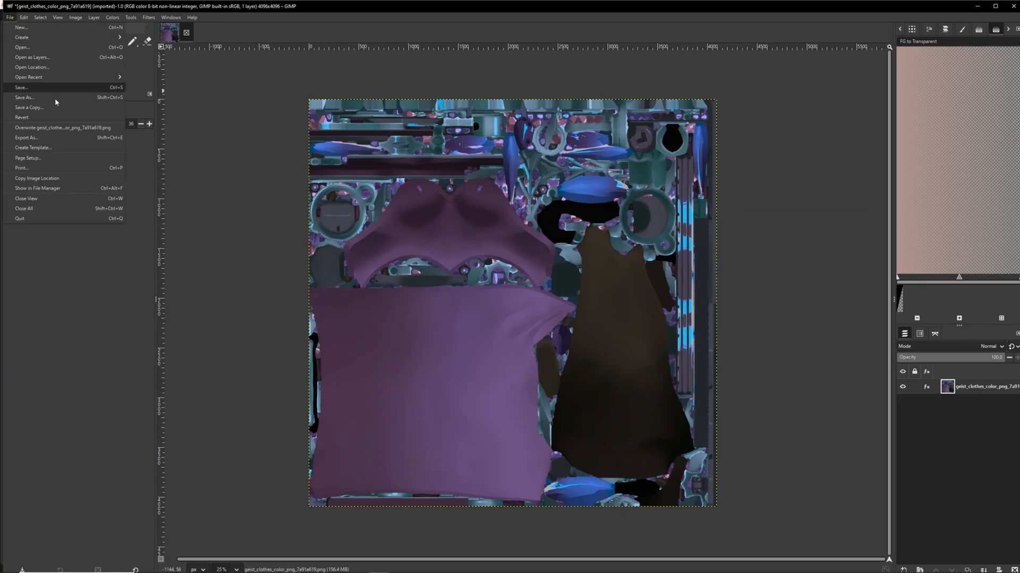
click(62, 127)
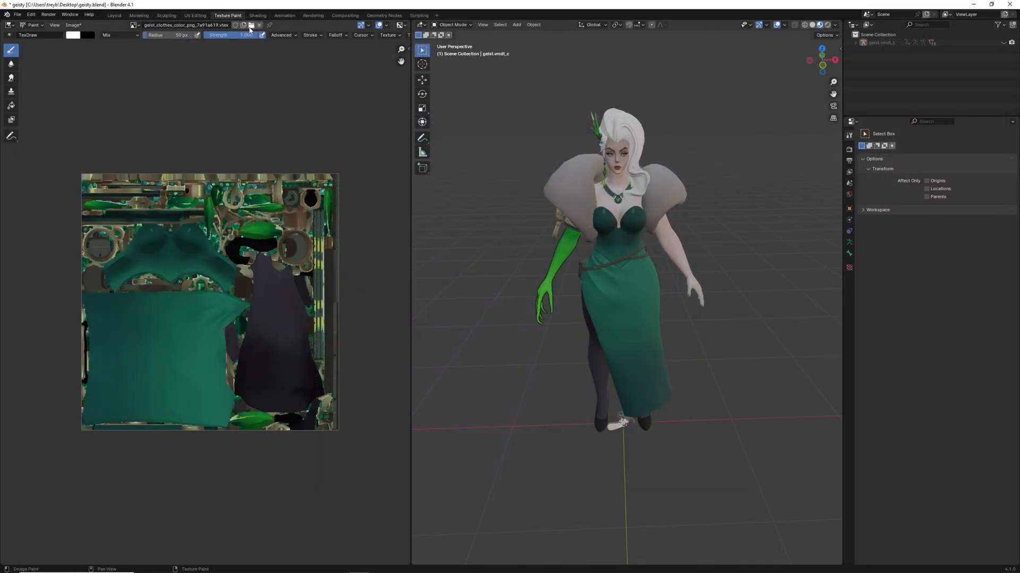
Replace the displayed image with geist_clothes_color_png_7a91a619.png so the dress shows purple
click(250, 25)
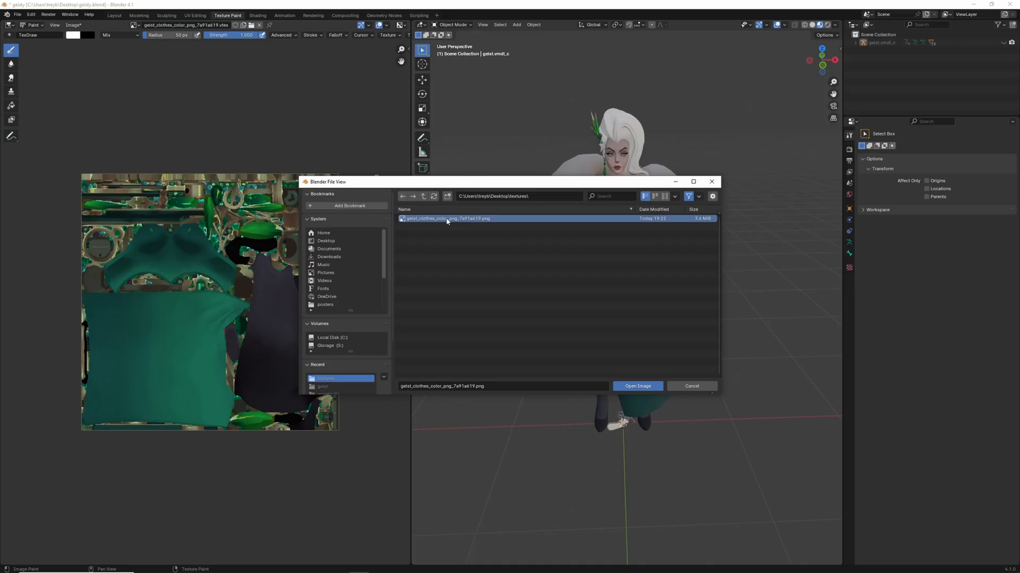
click(637, 386)
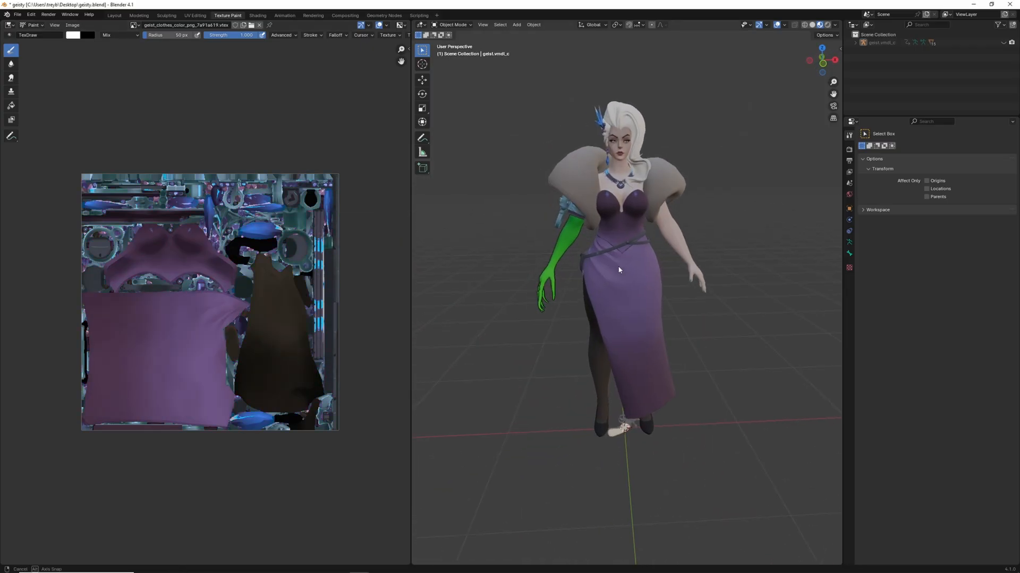
drag(617, 270, 601, 270)
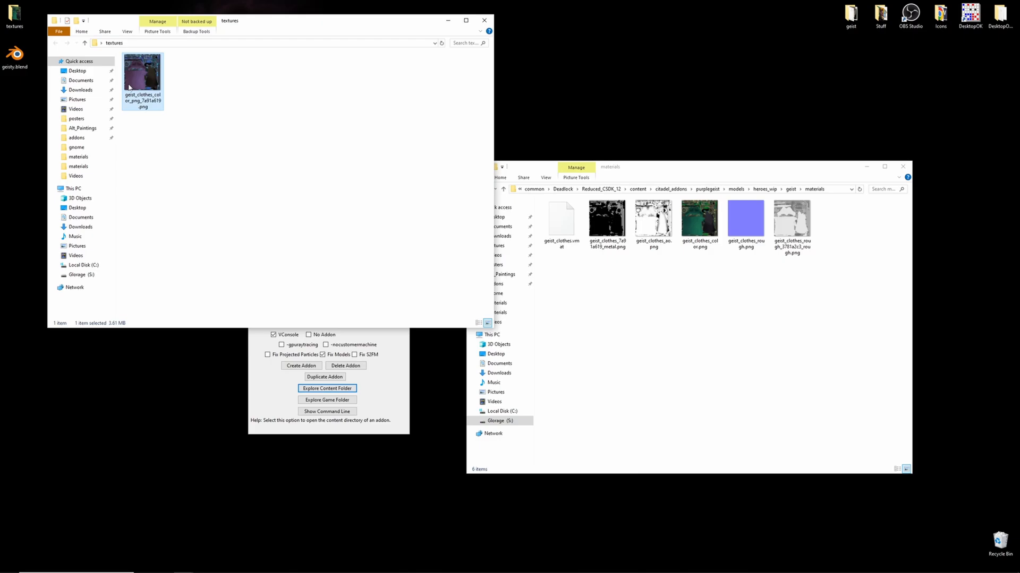
mouse_move(142, 80)
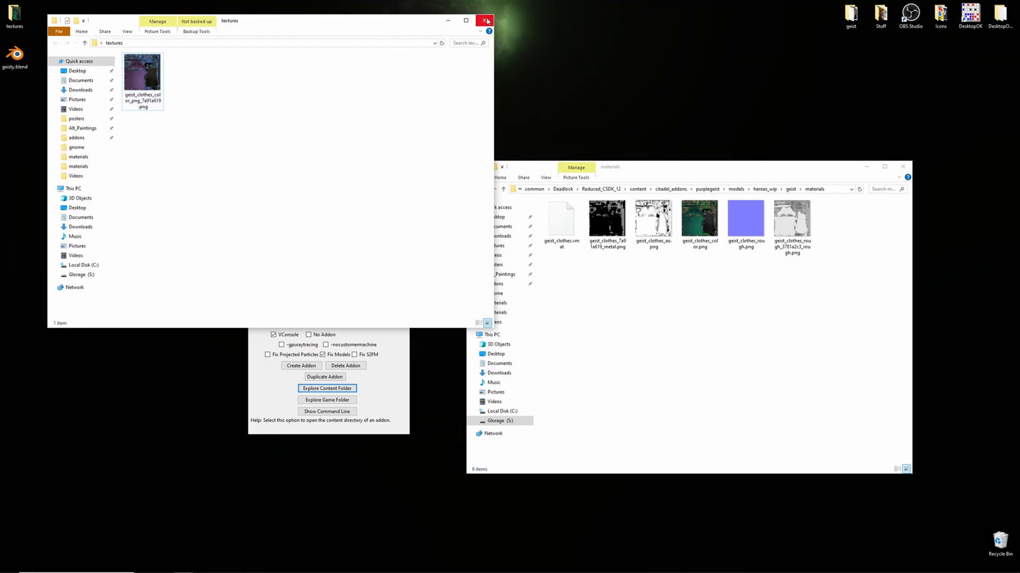
Close the textures window and manage the old geist_clothes_color.png in the materials folder
click(485, 20)
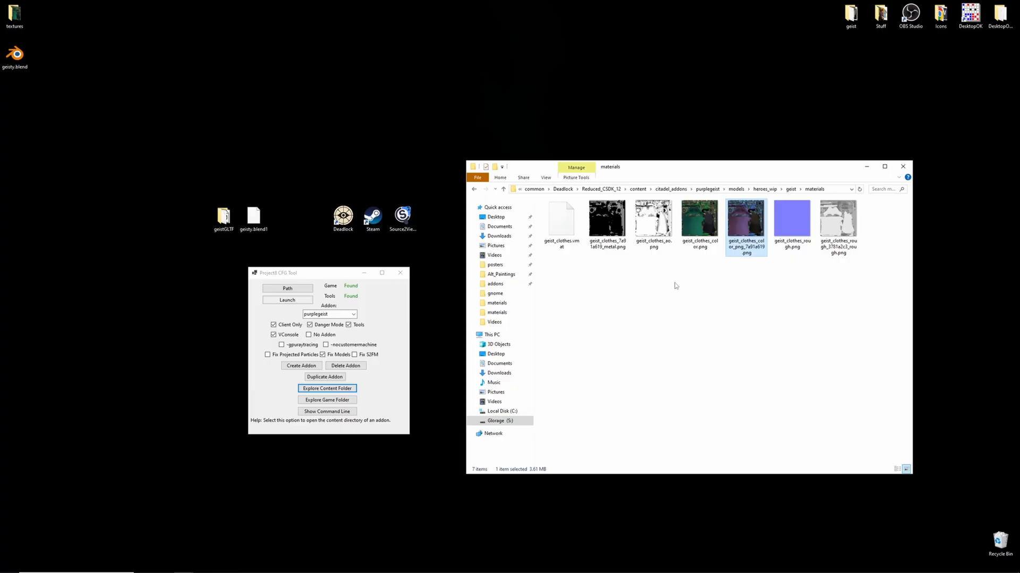
right_click(699, 218)
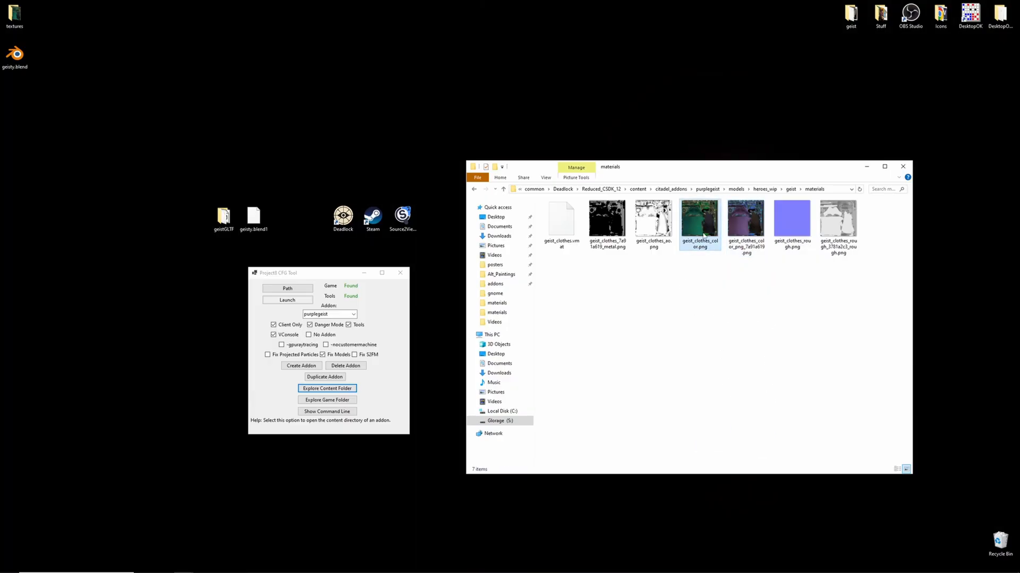
right_click(699, 218)
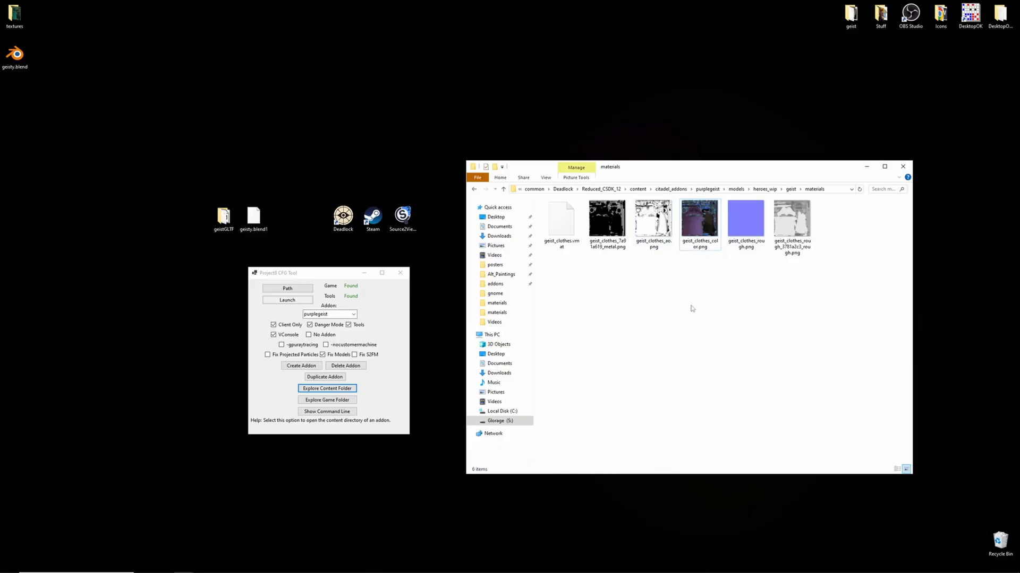
mouse_move(677, 189)
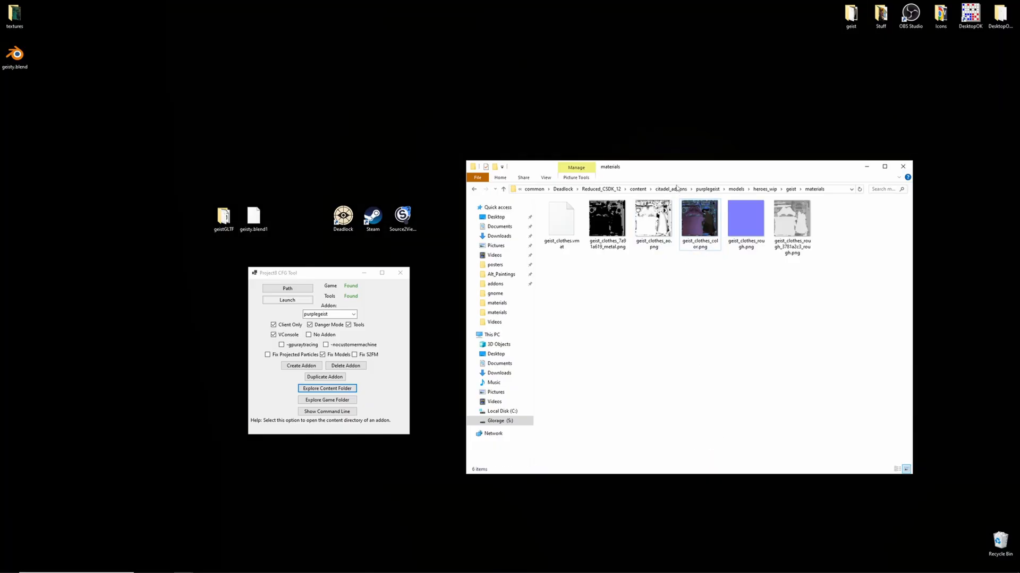
Launch the purplegeist addon tools, dismiss the launch message and view the Asset Browser
click(300, 299)
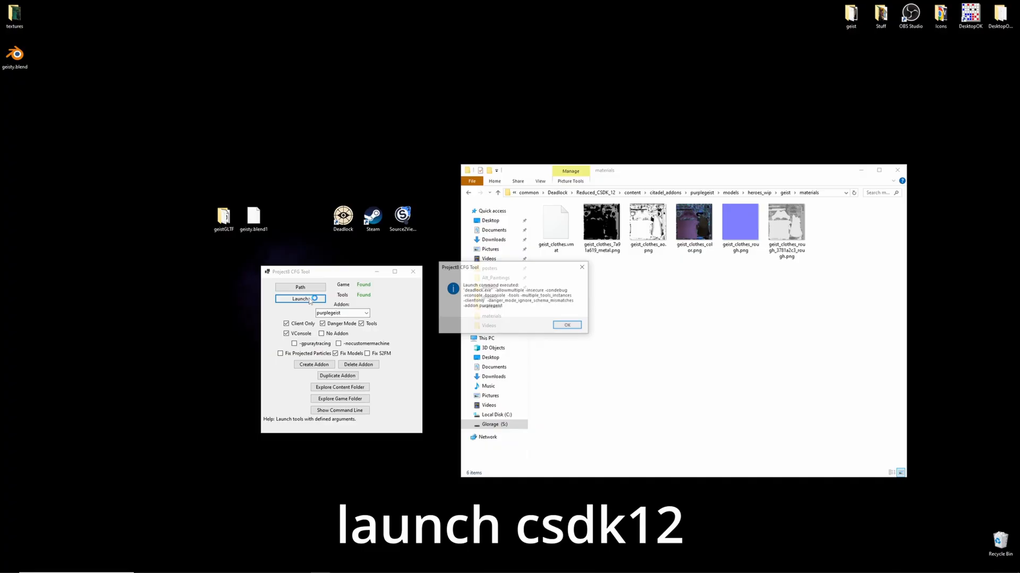
click(566, 325)
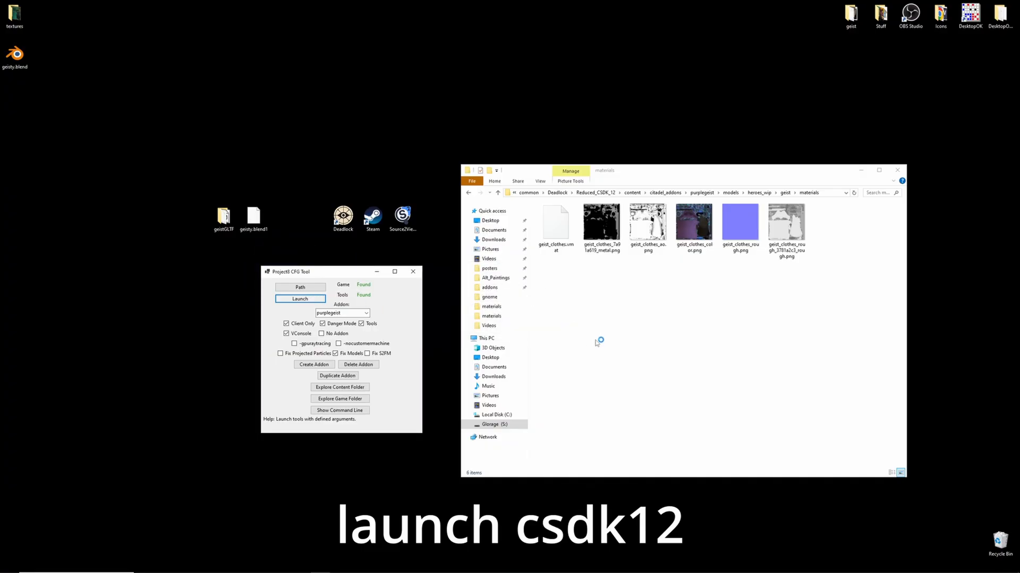
click(299, 299)
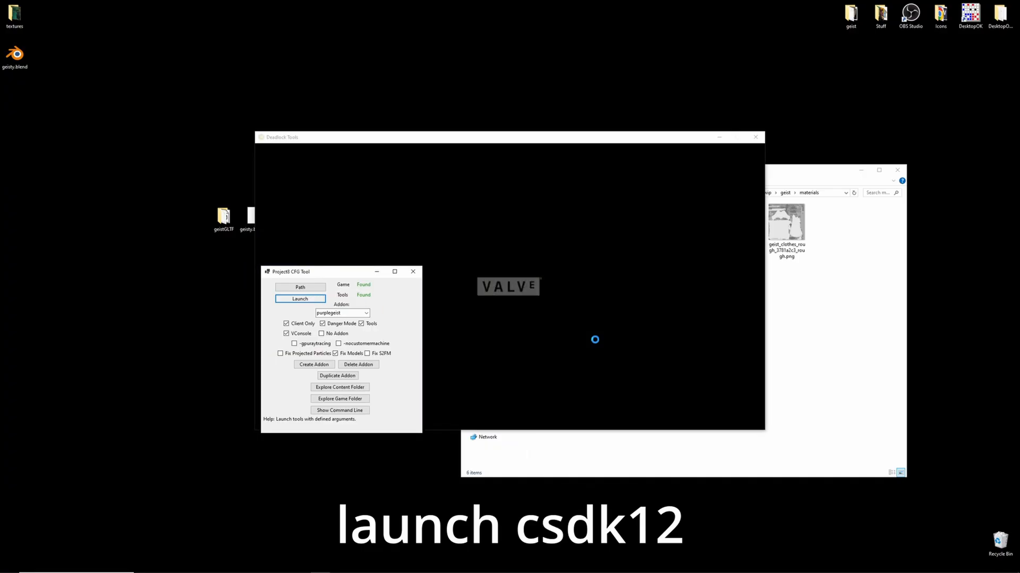
click(299, 299)
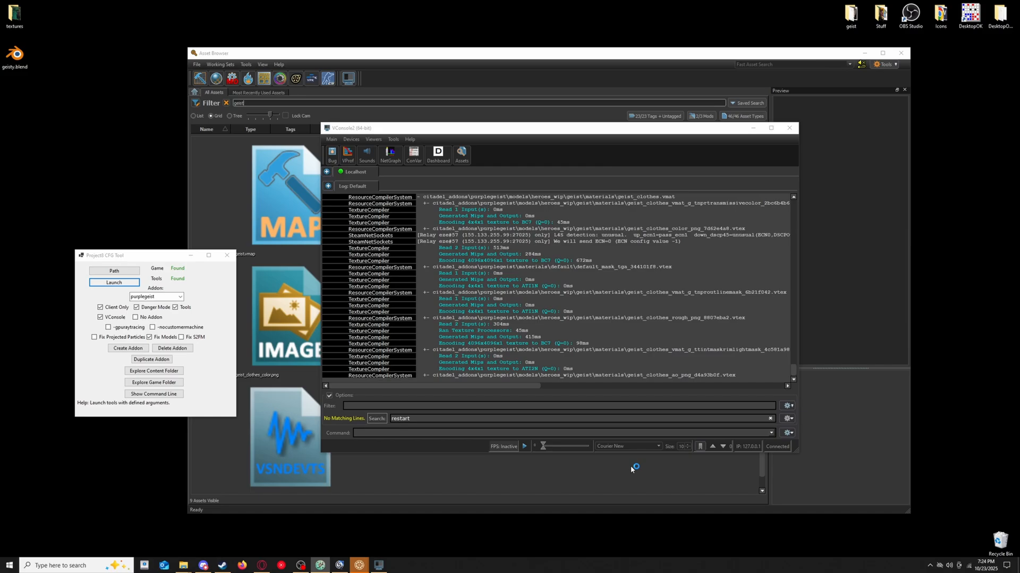
click(789, 128)
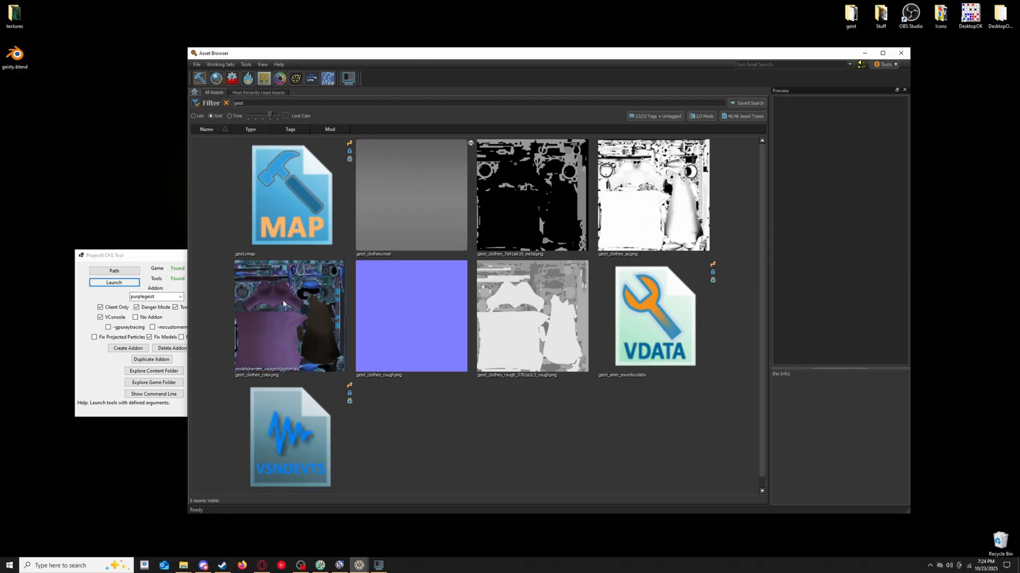
mouse_move(303, 296)
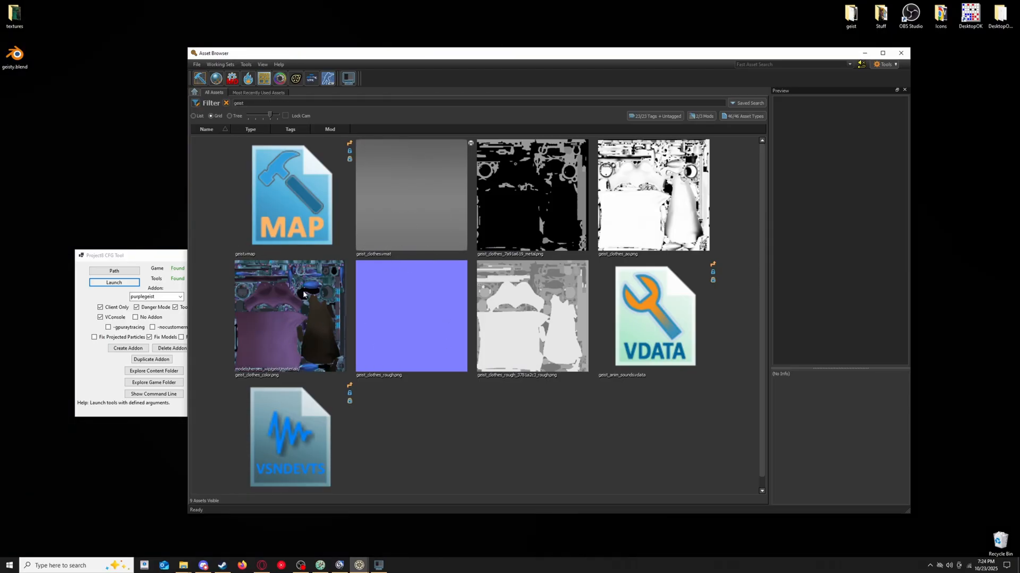
Preview geist_clothes.vmat and open the folder holding its compiled geist_clothes.vmat_c
click(411, 195)
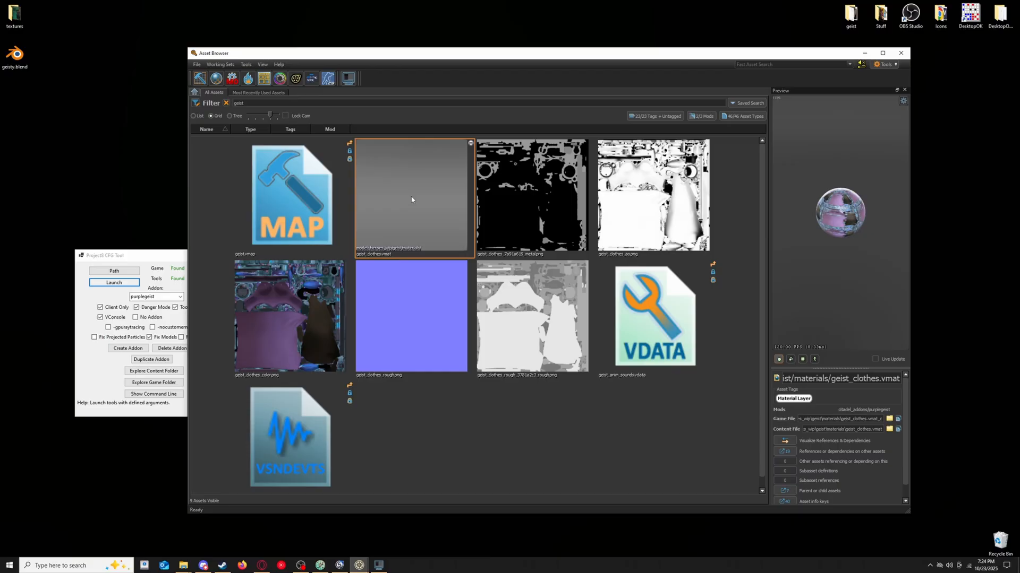
right_click(411, 200)
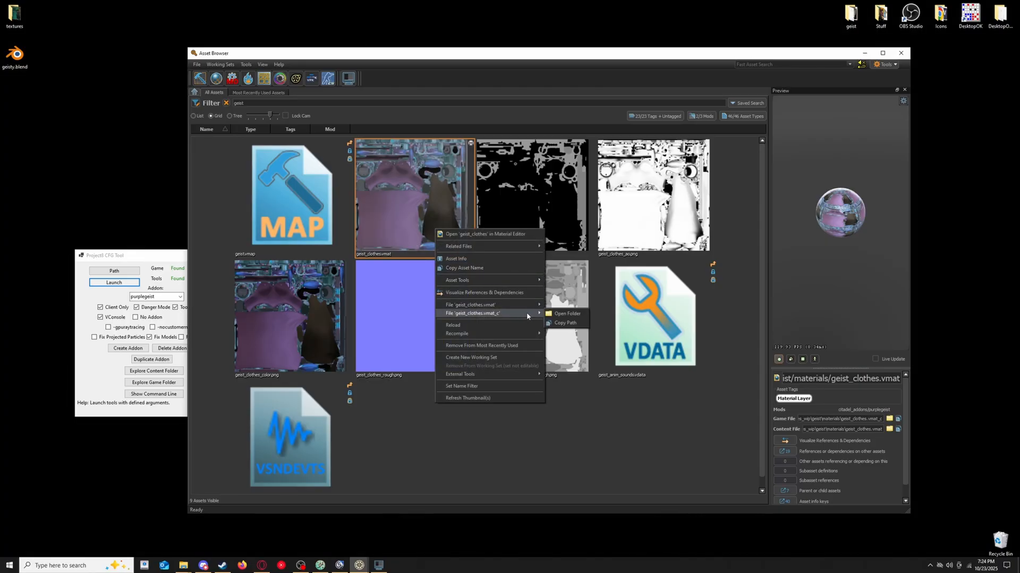
mouse_move(507, 318)
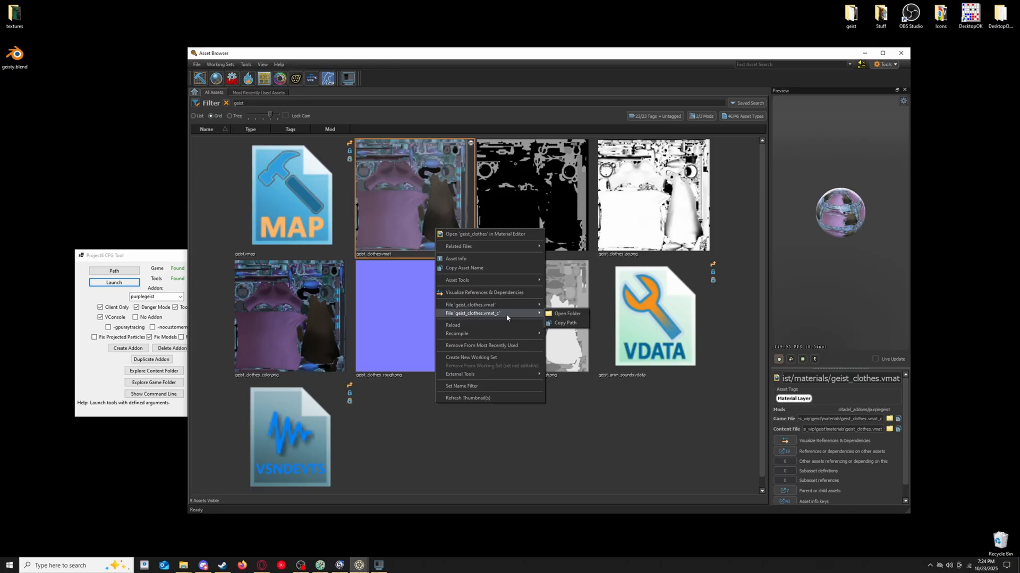
click(567, 314)
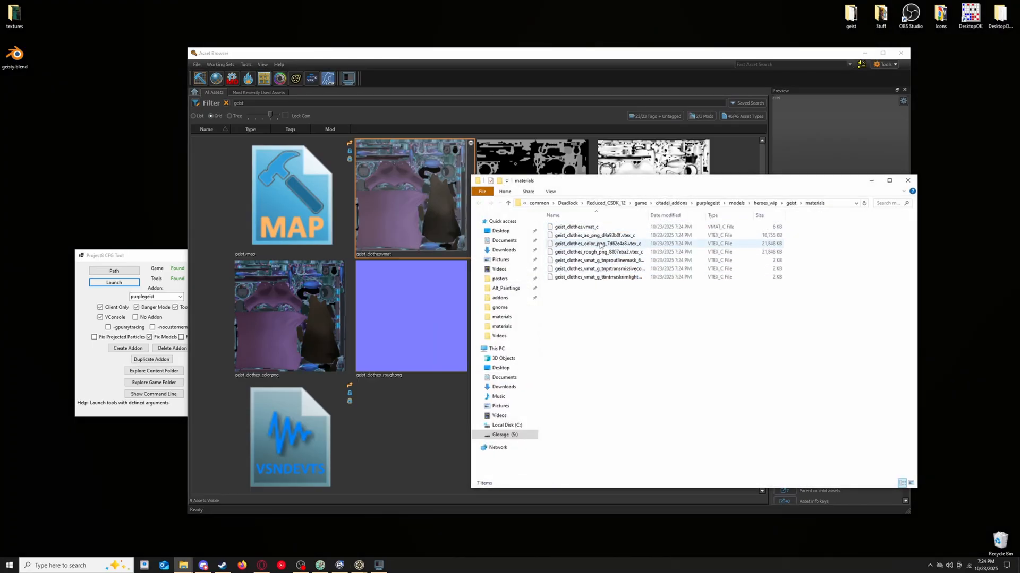
Browse up from the compiled texture to the purplegeist addon folder and copy models
click(595, 243)
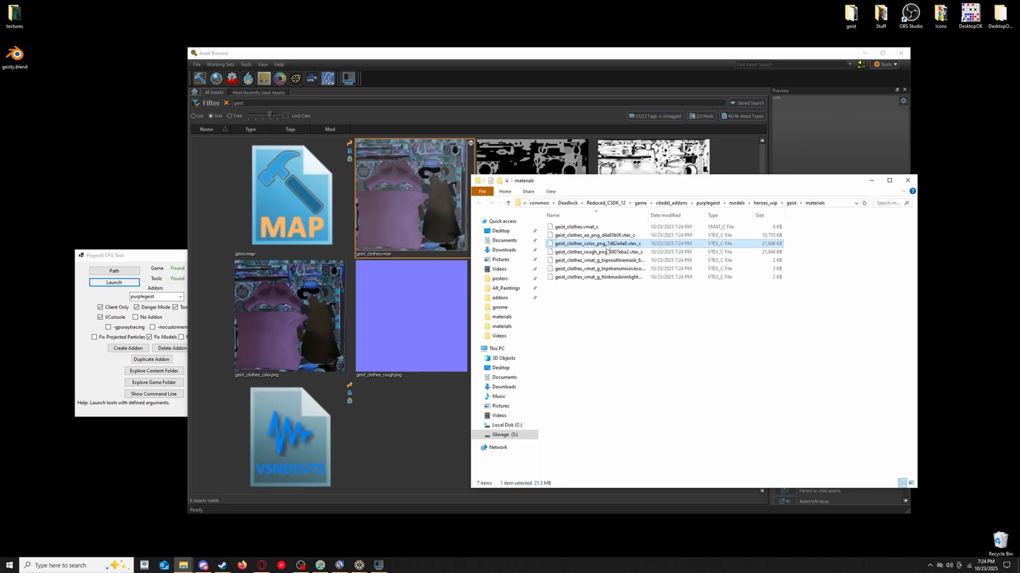
mouse_move(610, 245)
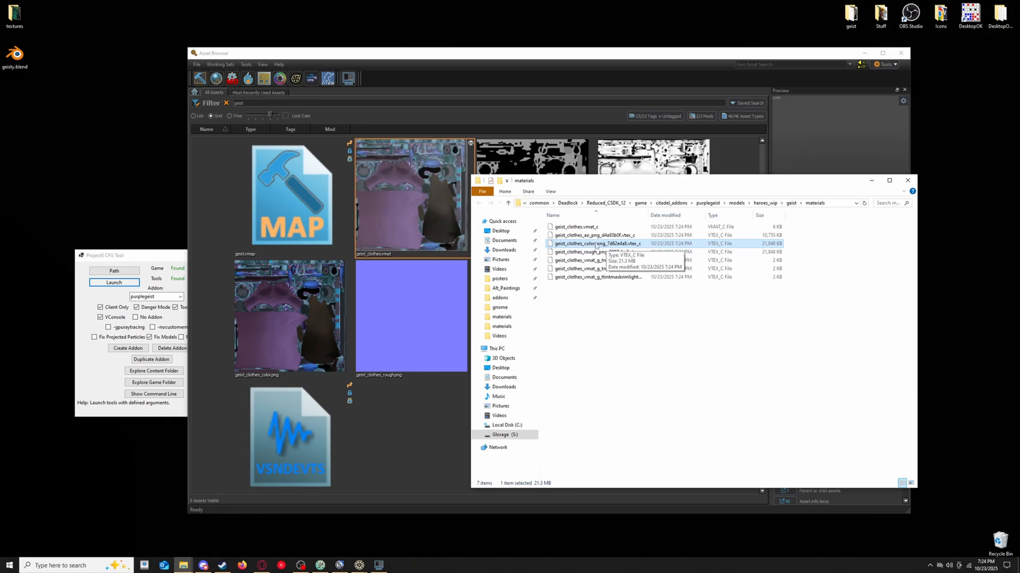
right_click(592, 243)
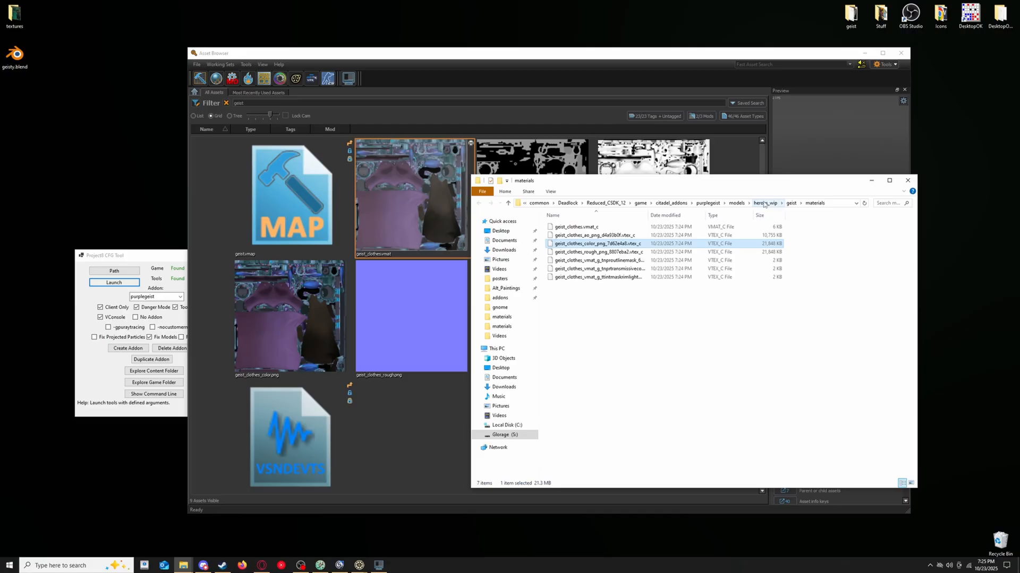
click(766, 203)
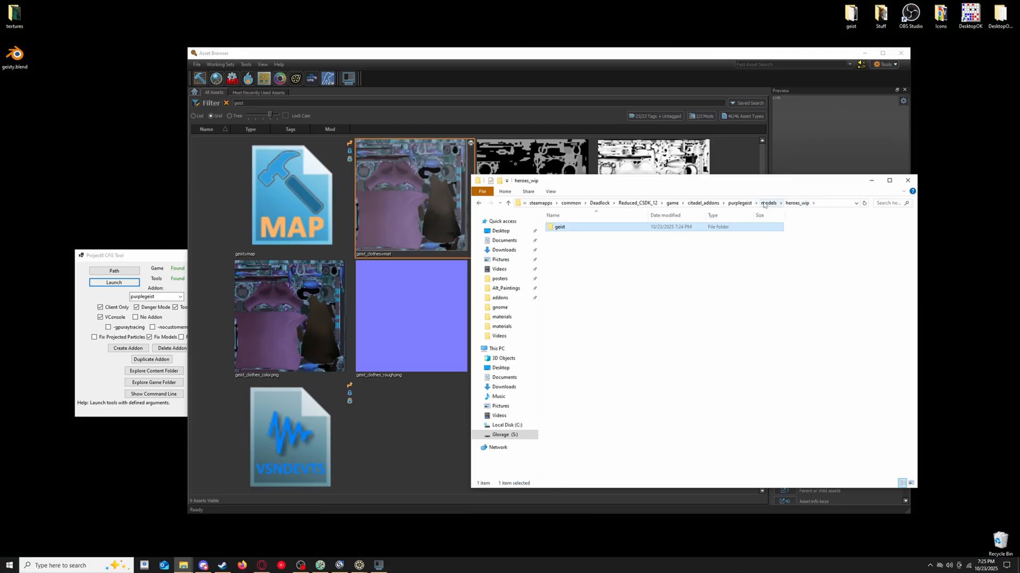
click(767, 203)
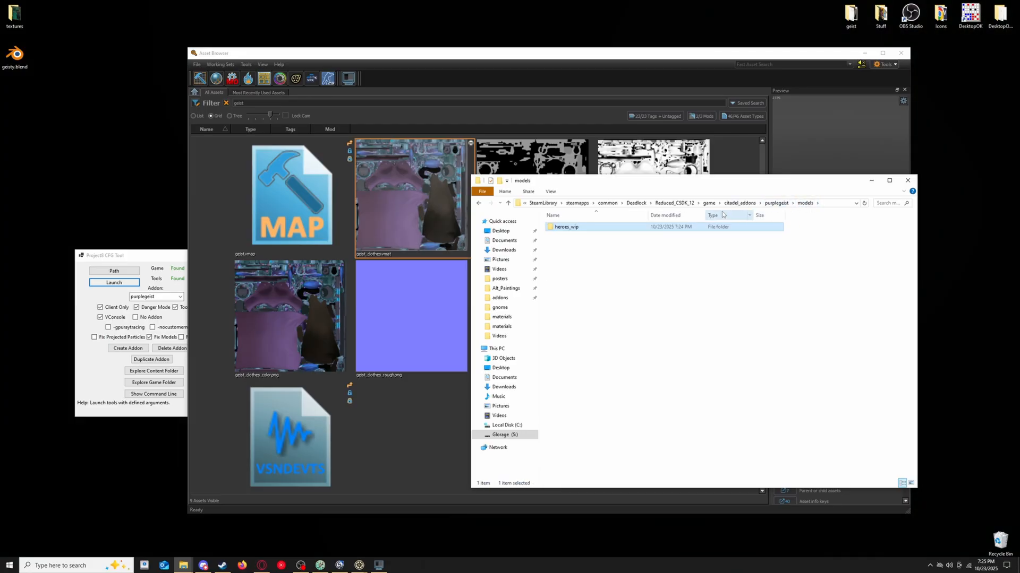
right_click(562, 243)
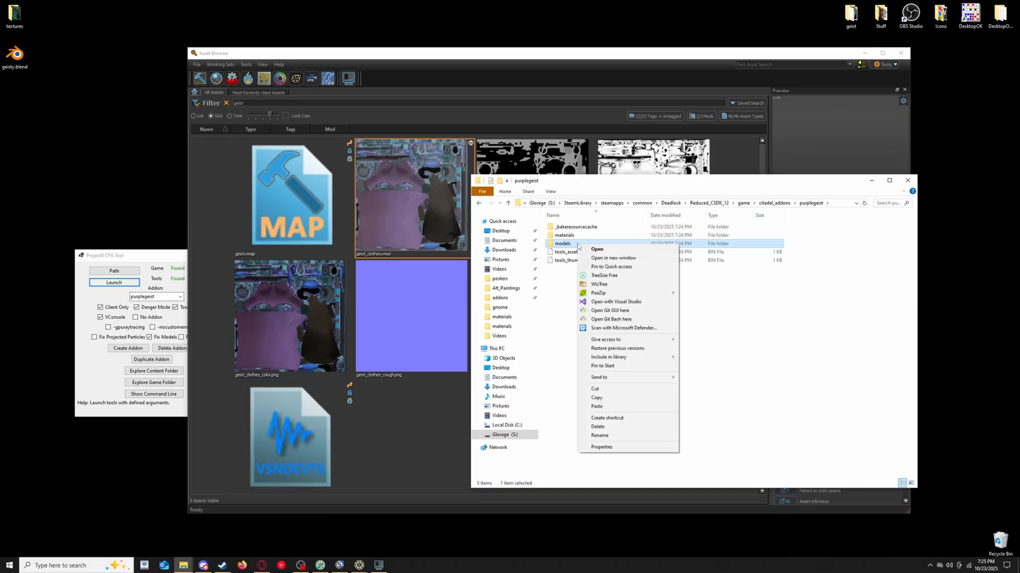
click(597, 398)
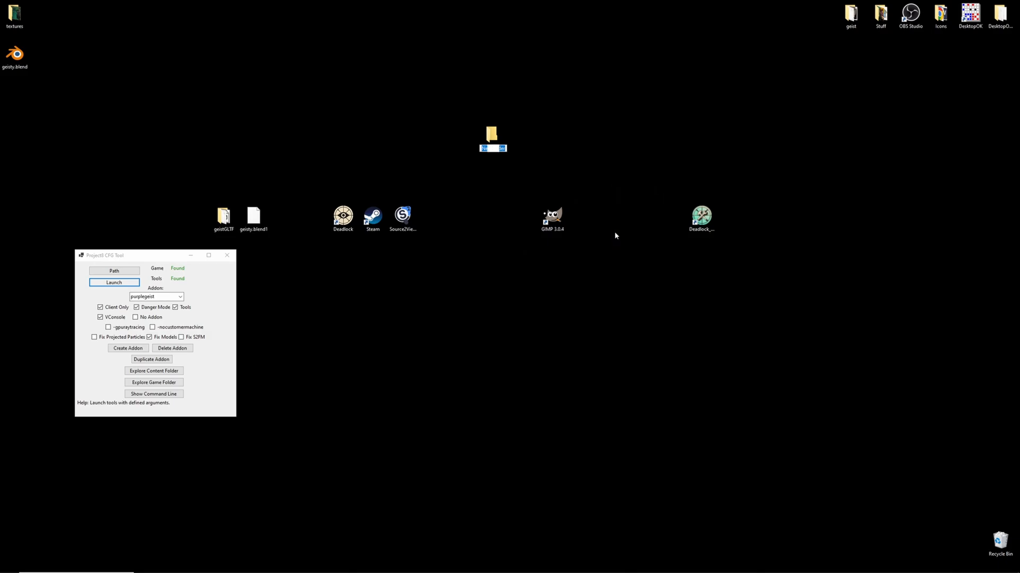
Name the desktop folder Purple_geist, open models and remove unneeded material files
text(Purple_geist)
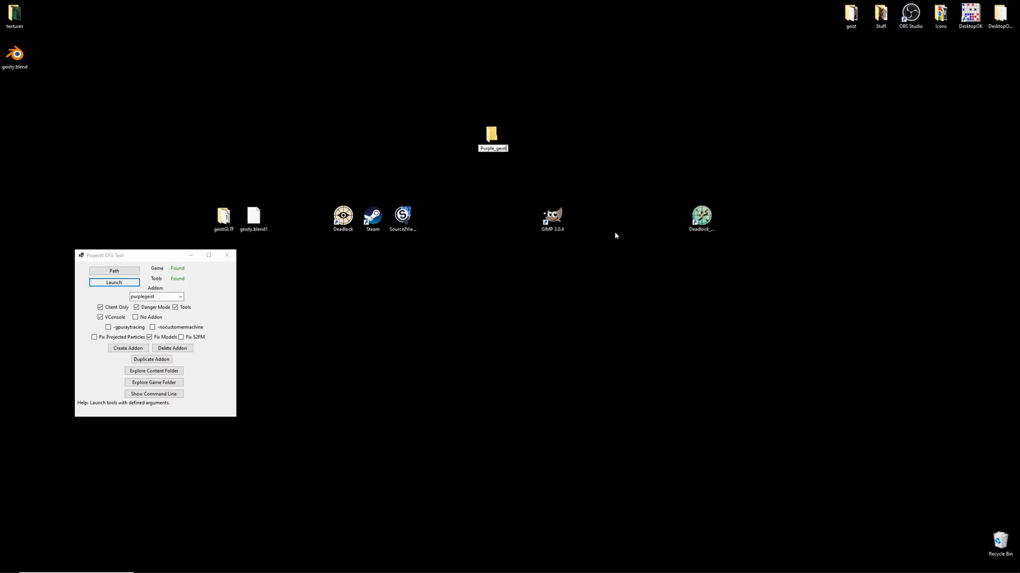
double_click(490, 133)
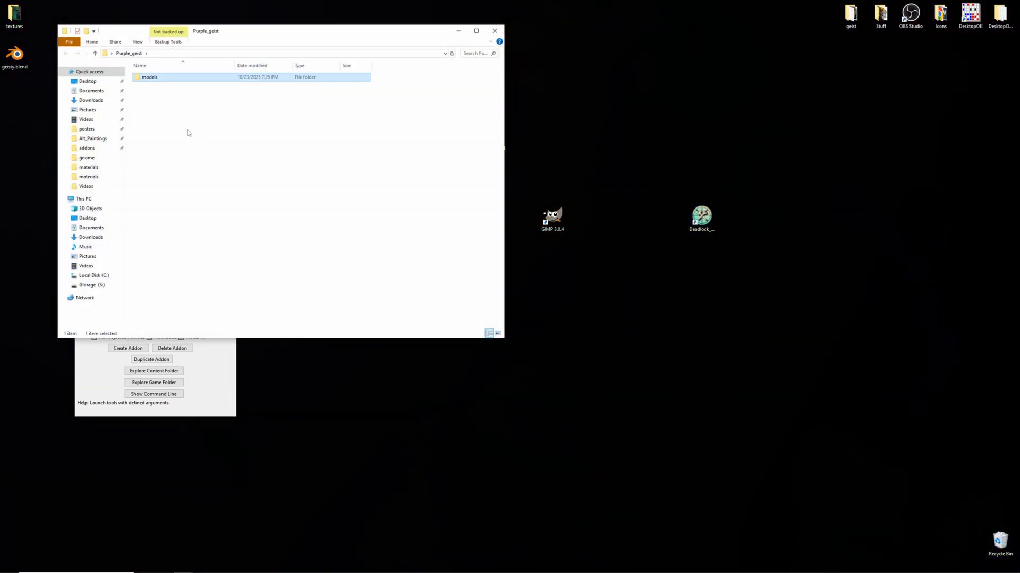
double_click(150, 77)
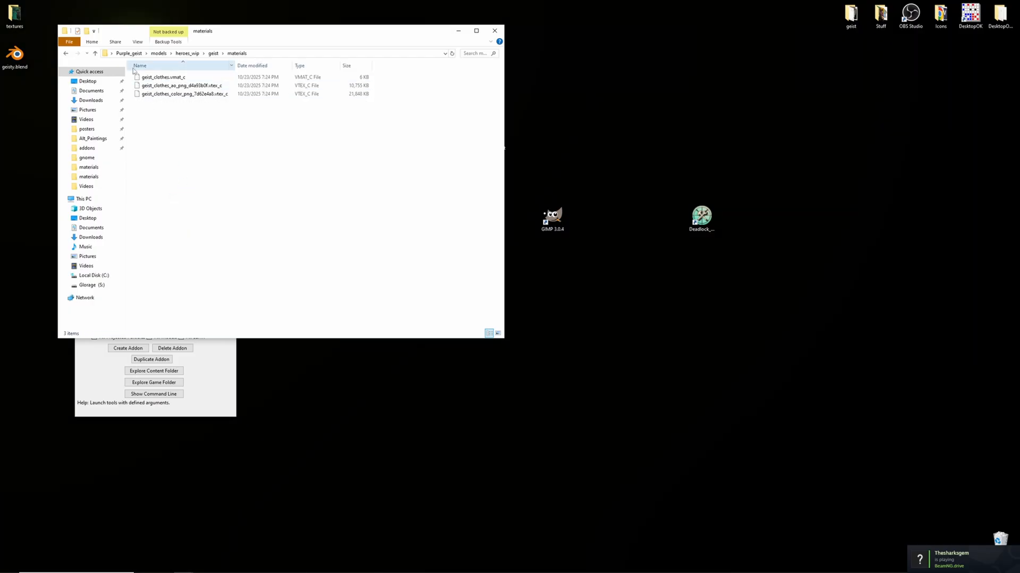
right_click(175, 85)
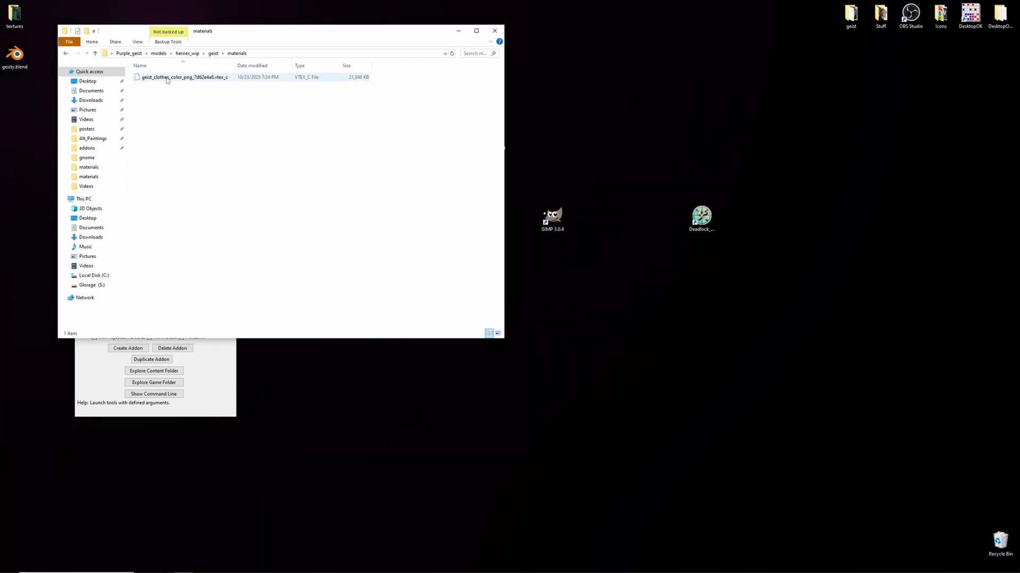
mouse_move(228, 71)
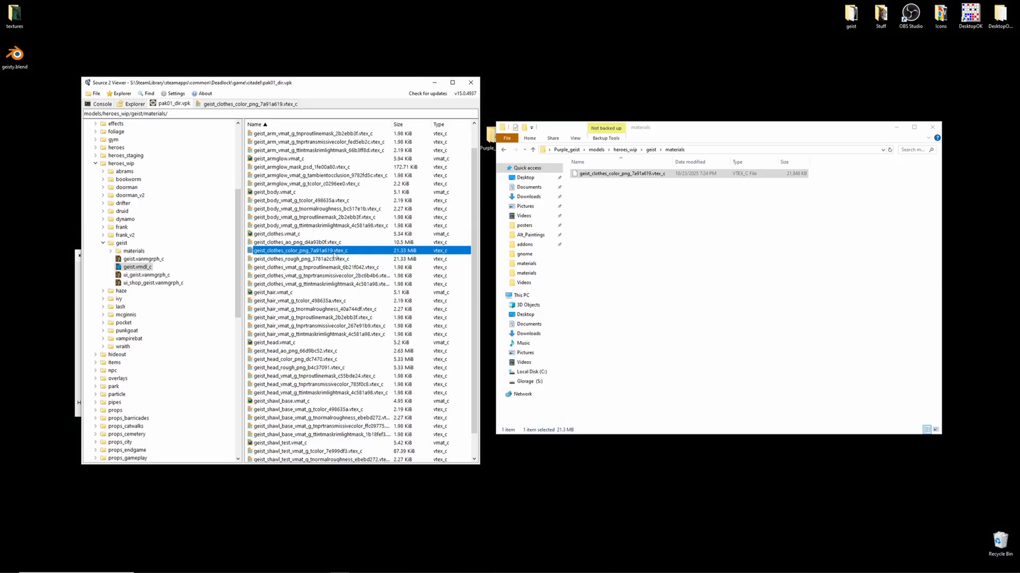
mouse_move(577, 262)
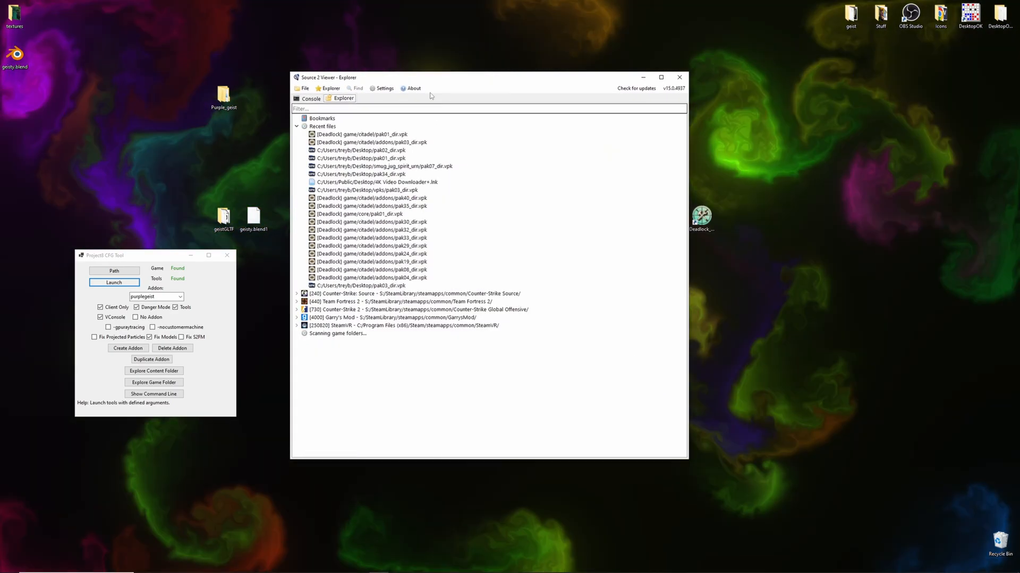
Create a VPK from folder and add the desktop Purple_geist folder with its dependencies
click(304, 88)
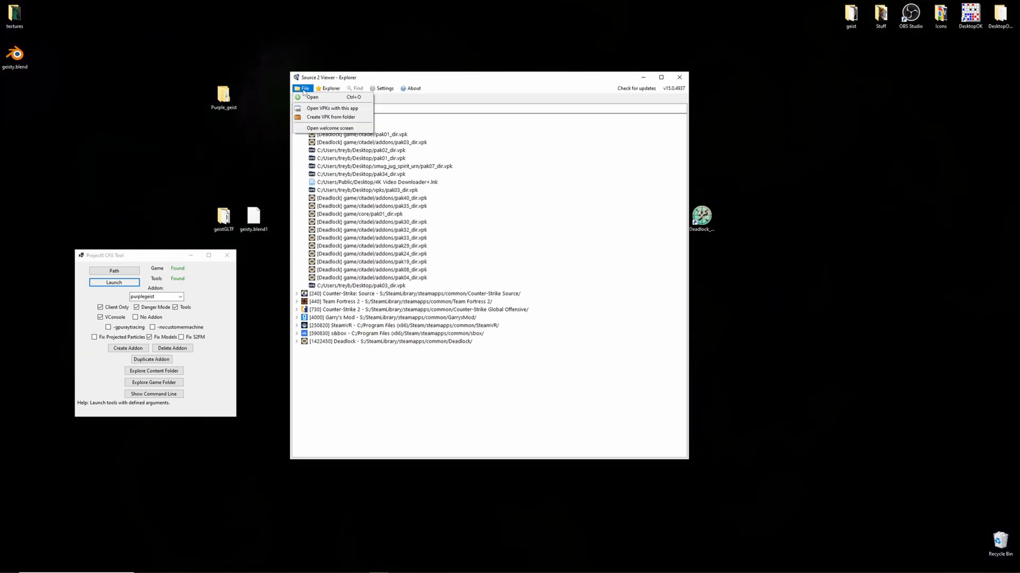
click(328, 116)
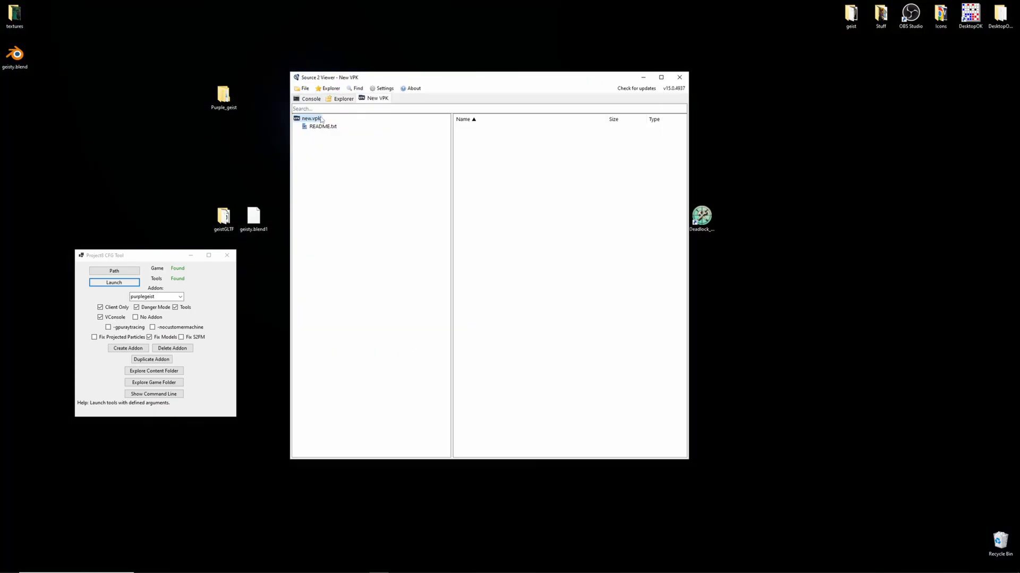
right_click(308, 118)
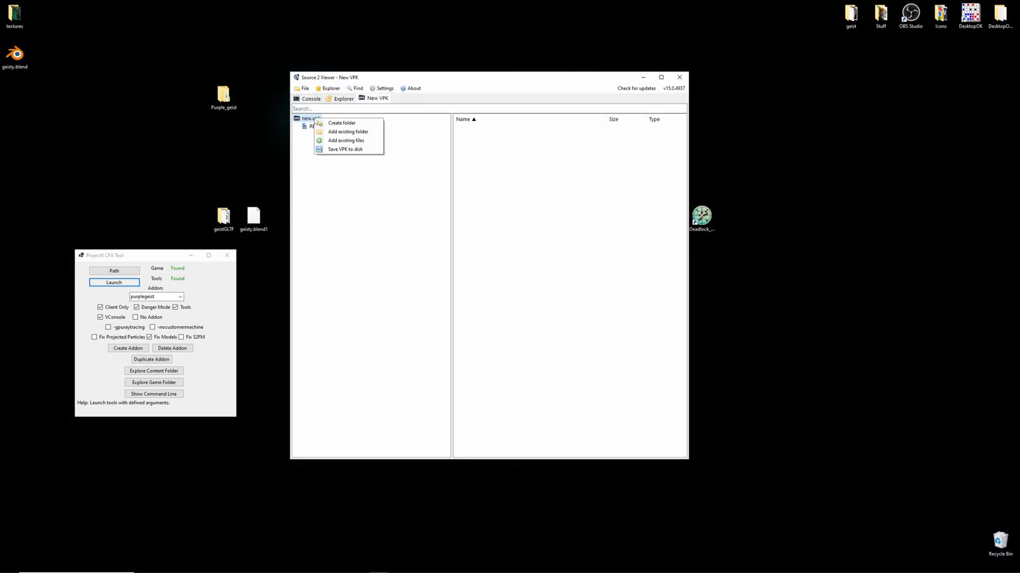
click(348, 132)
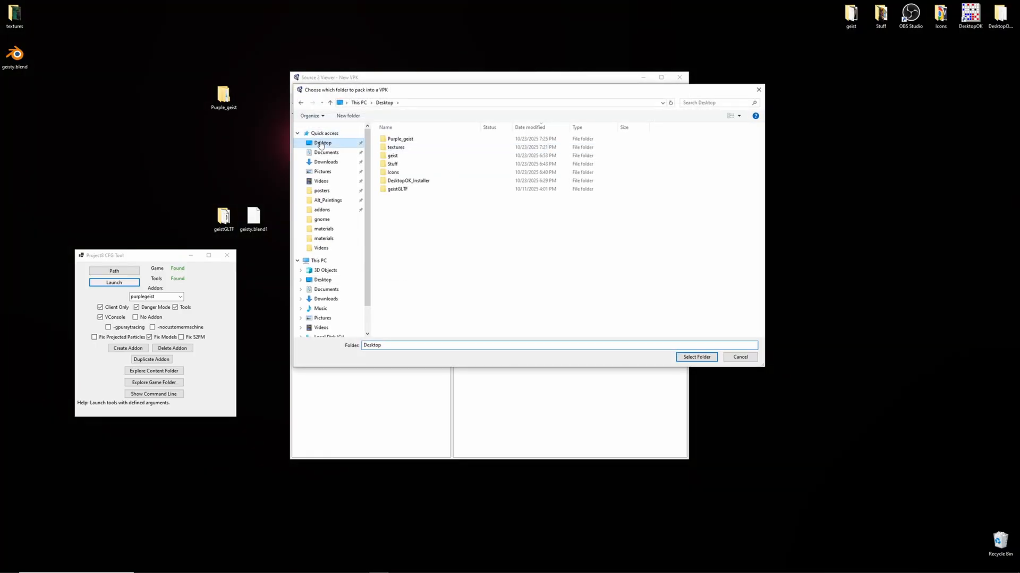
click(400, 138)
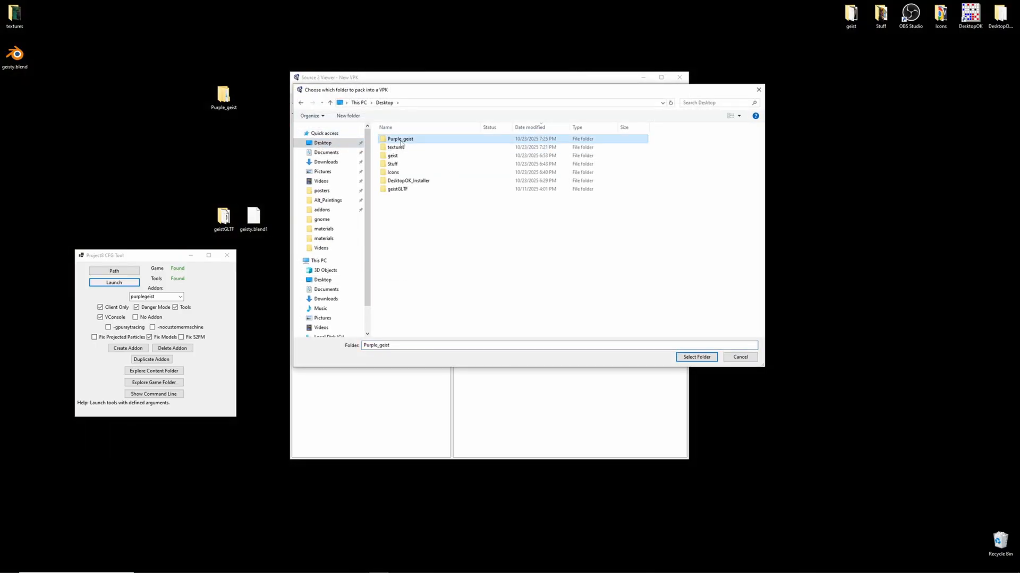
mouse_move(396, 189)
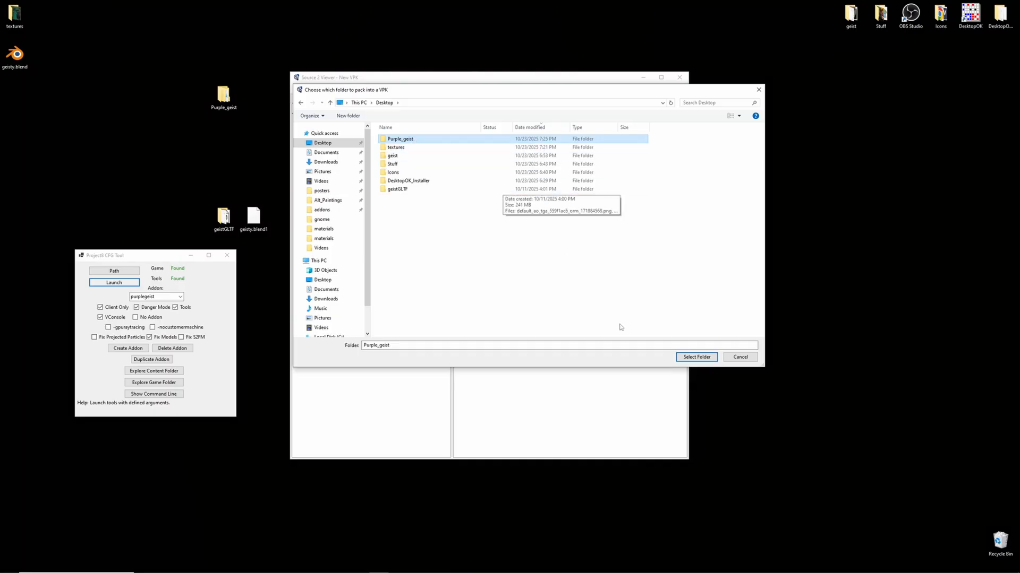
click(696, 357)
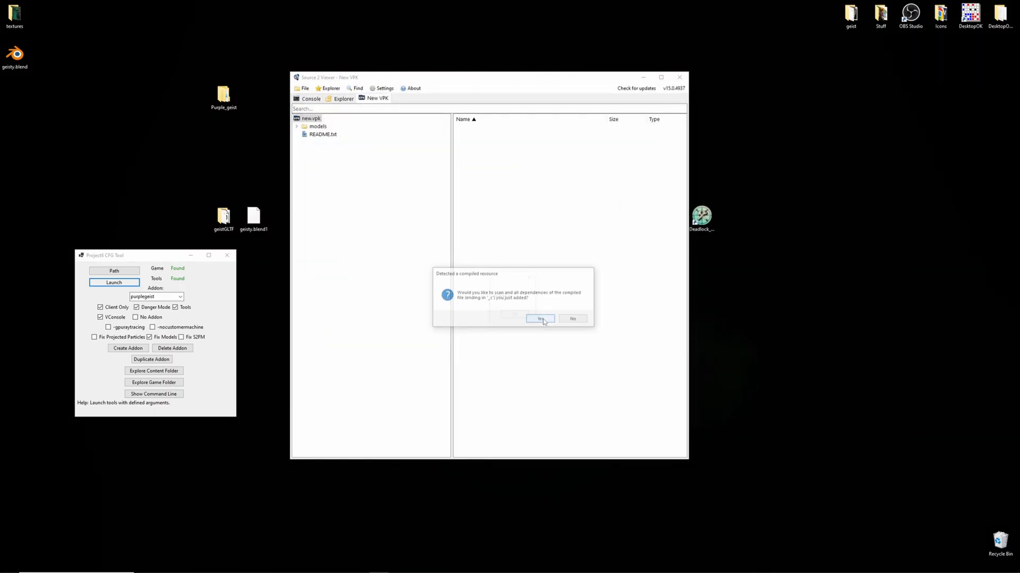
click(541, 319)
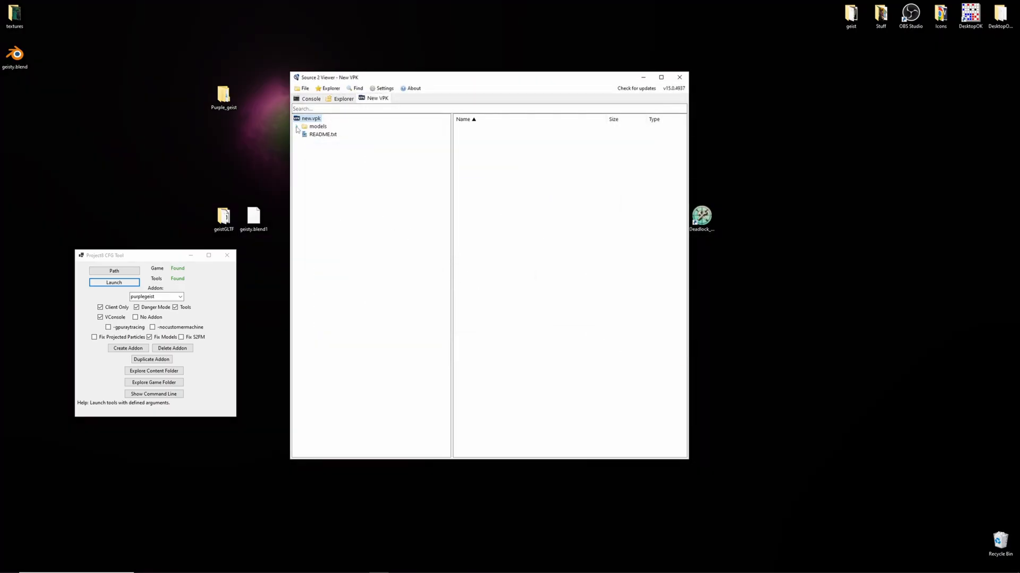
Expand models and preview the packed purple geist clothes colour texture
click(299, 129)
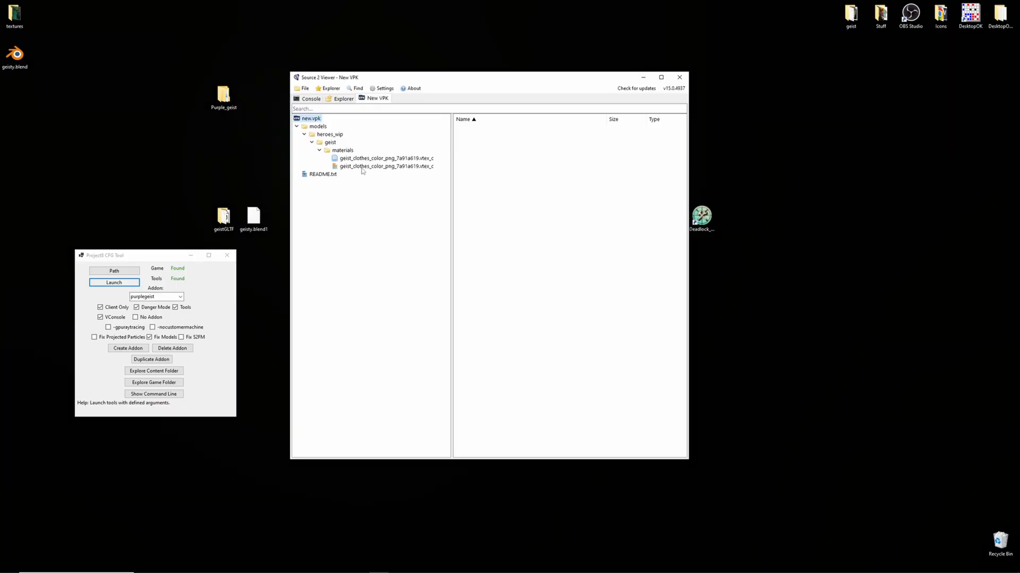
double_click(388, 167)
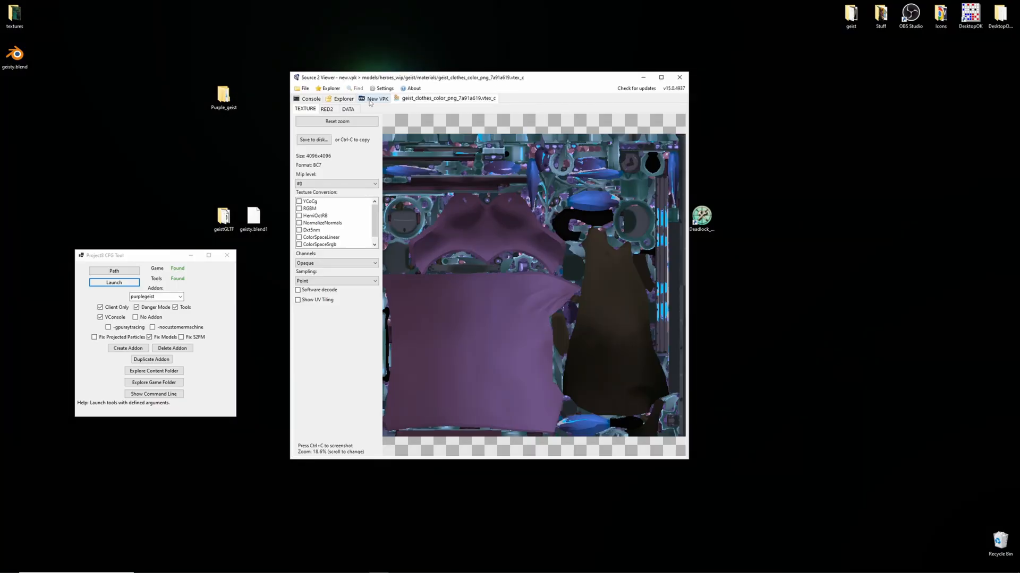
click(378, 98)
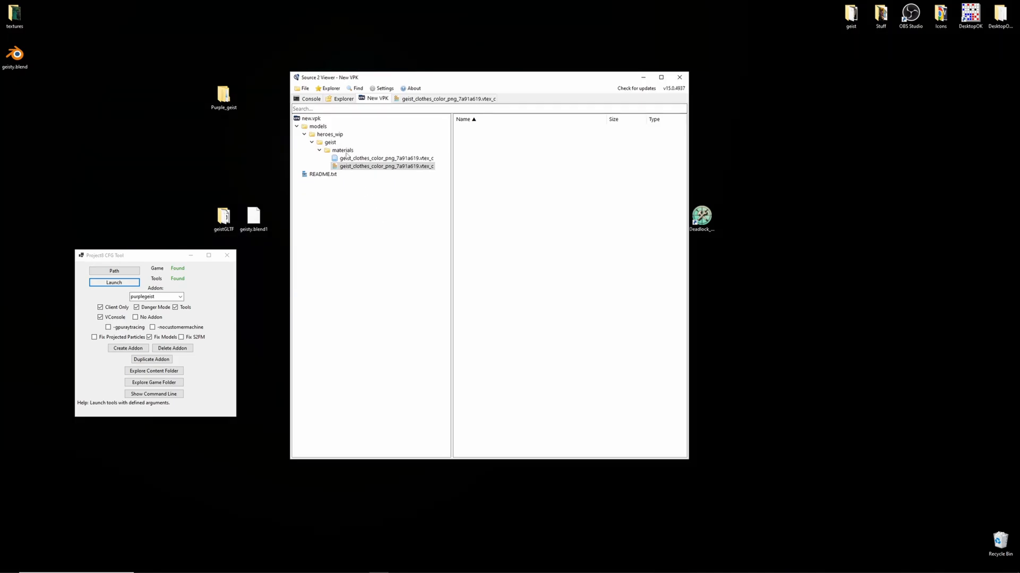
Save the package over pak03_dir.vpk in citadel\addons and close Source 2 Viewer
right_click(306, 118)
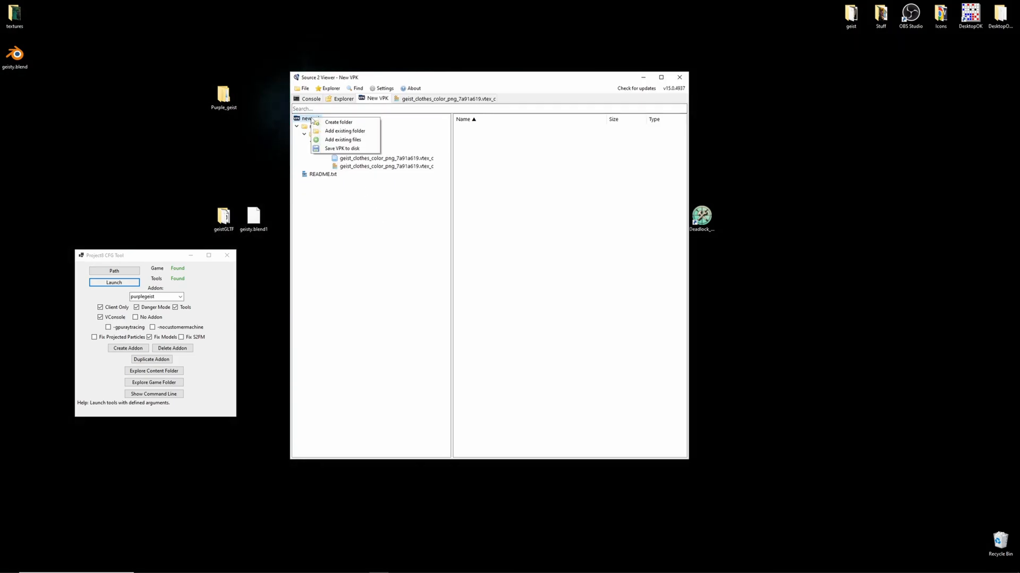
mouse_move(342, 149)
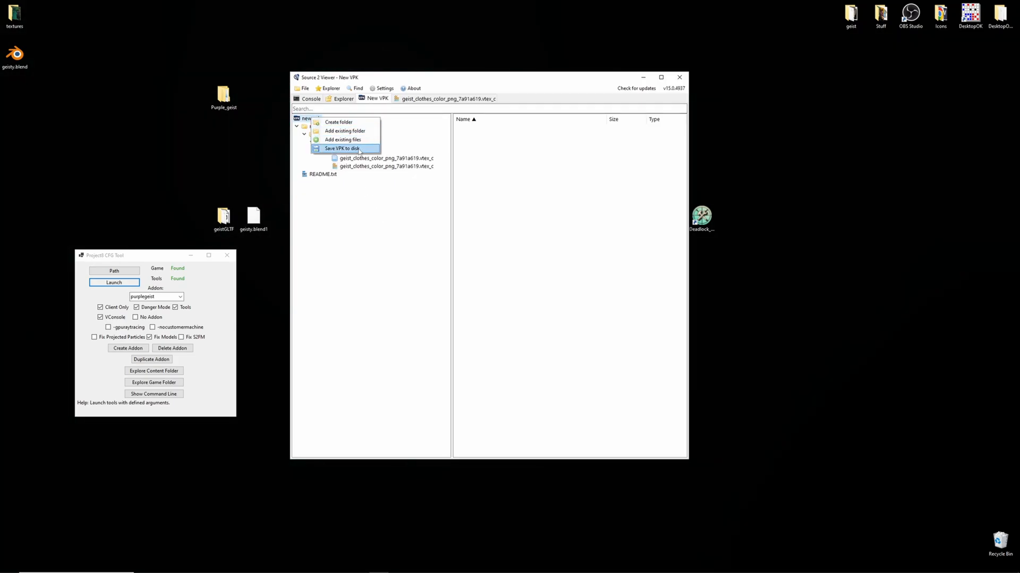
click(341, 148)
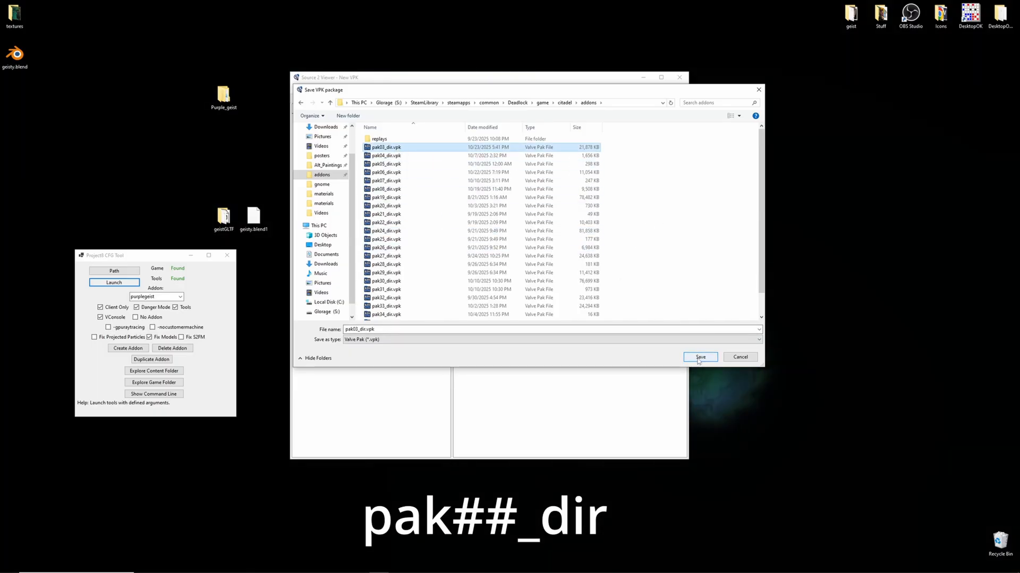
click(700, 357)
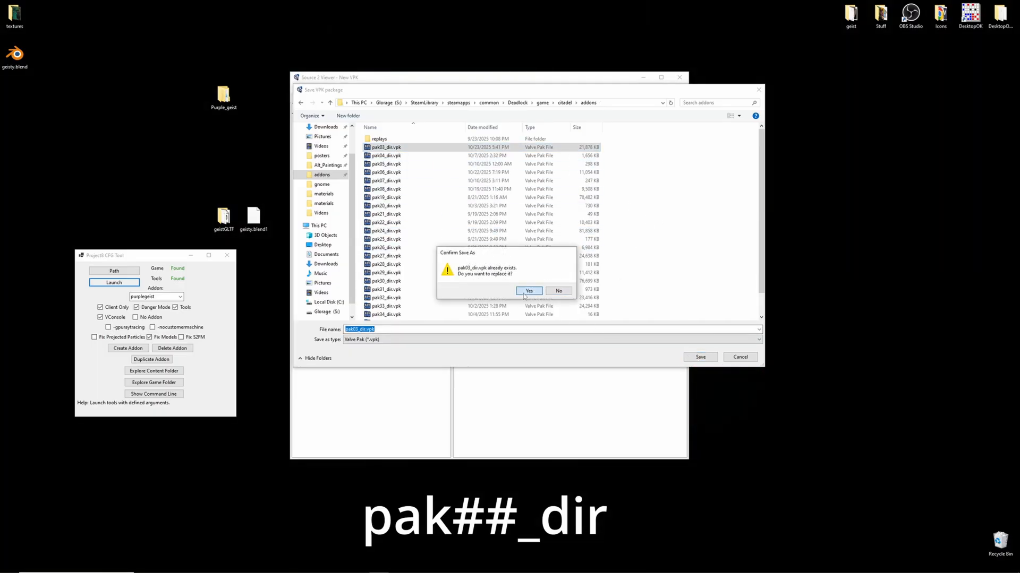
click(529, 291)
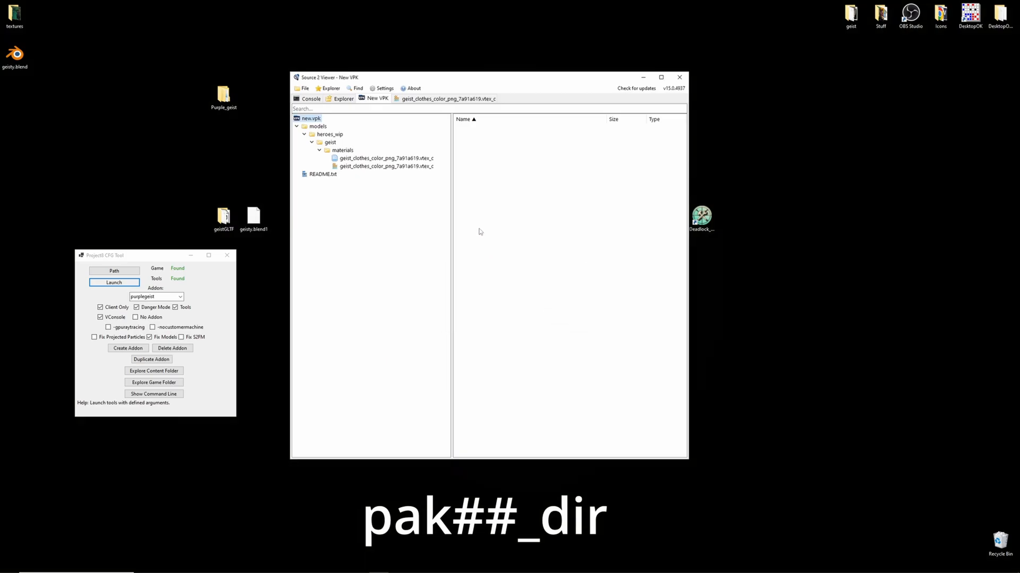
click(680, 77)
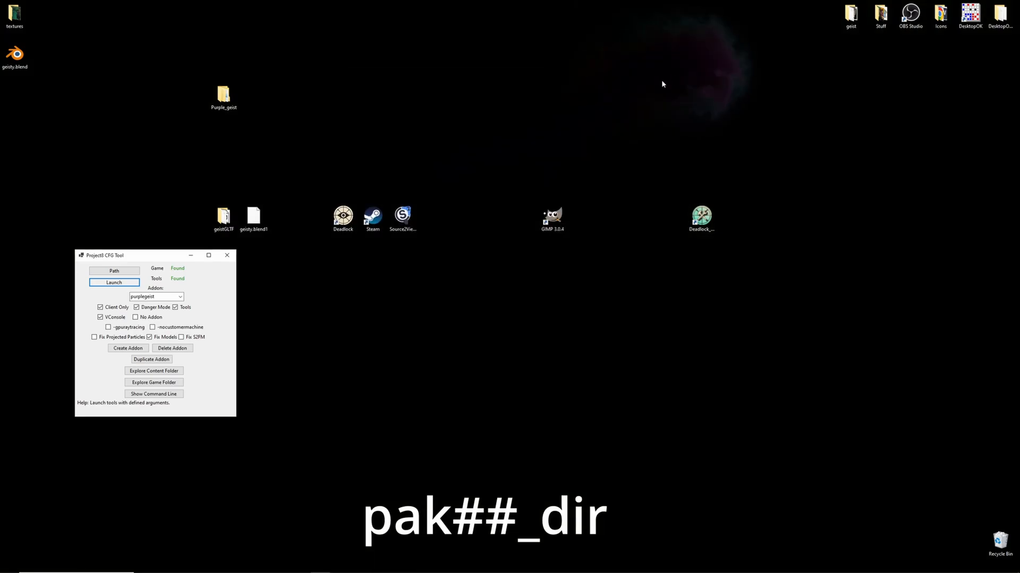
Launch Deadlock with the purple Geist addon installed and wait for the Play screen
click(113, 282)
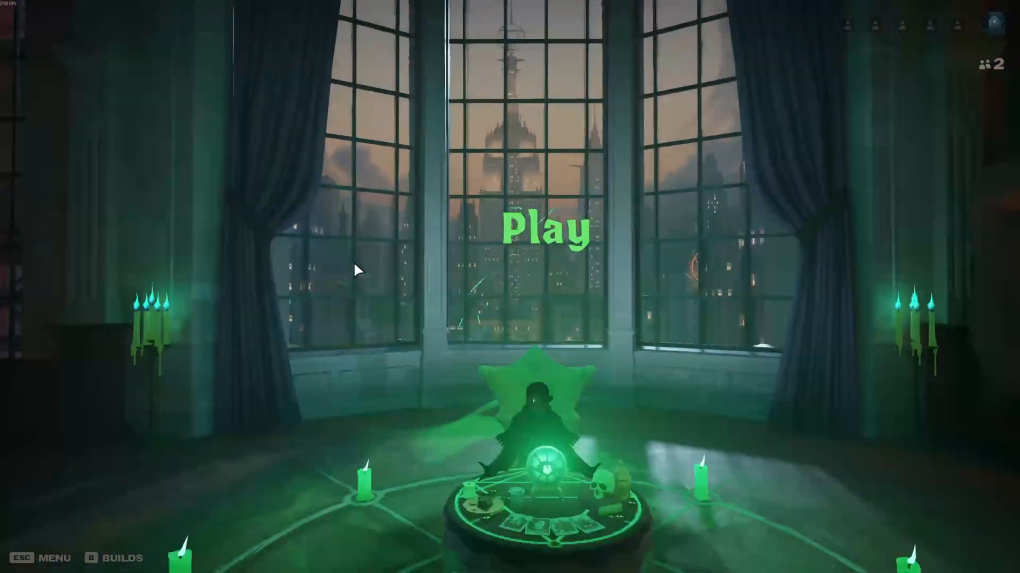